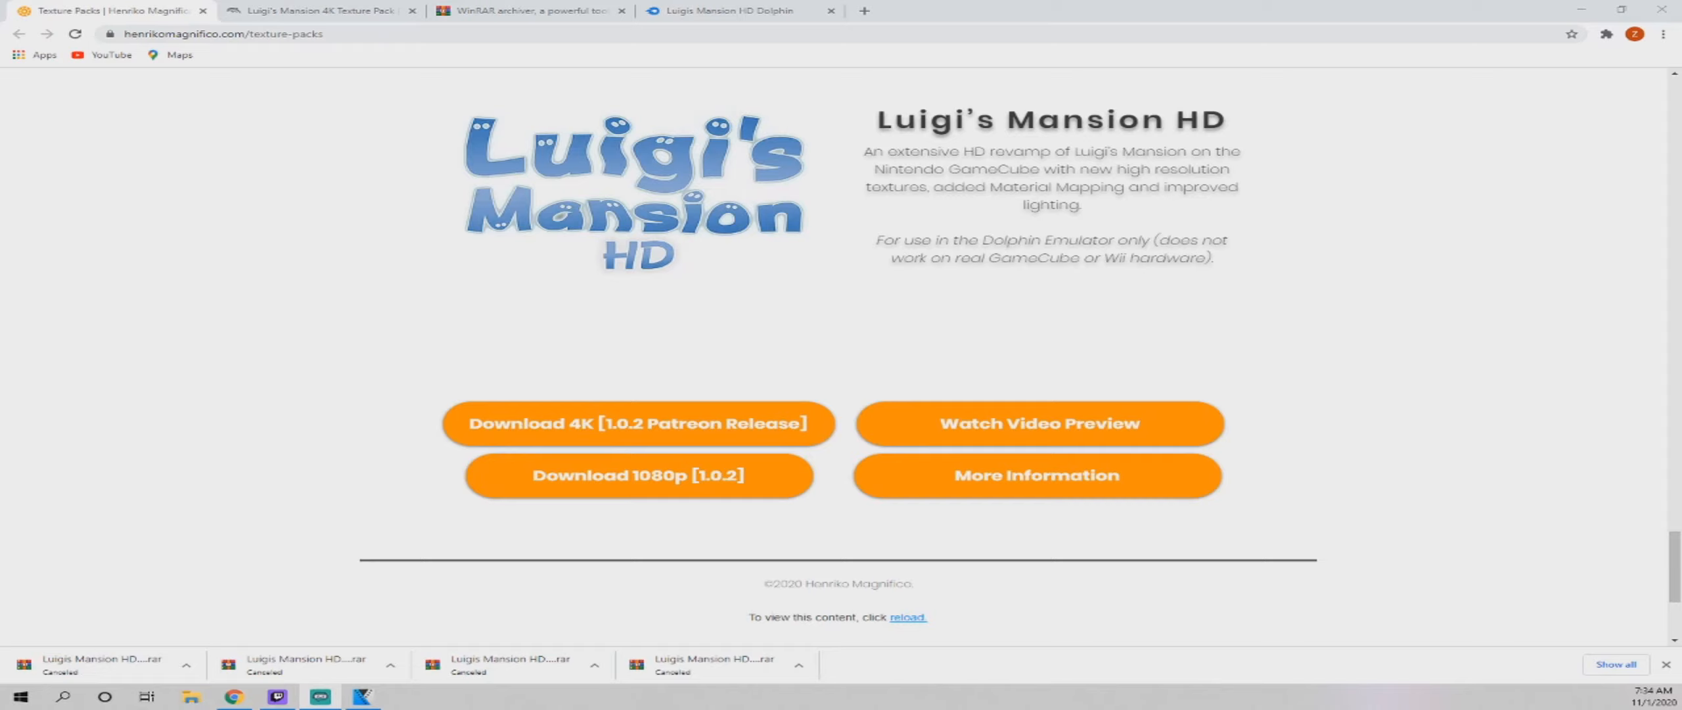
mouse_move(776, 185)
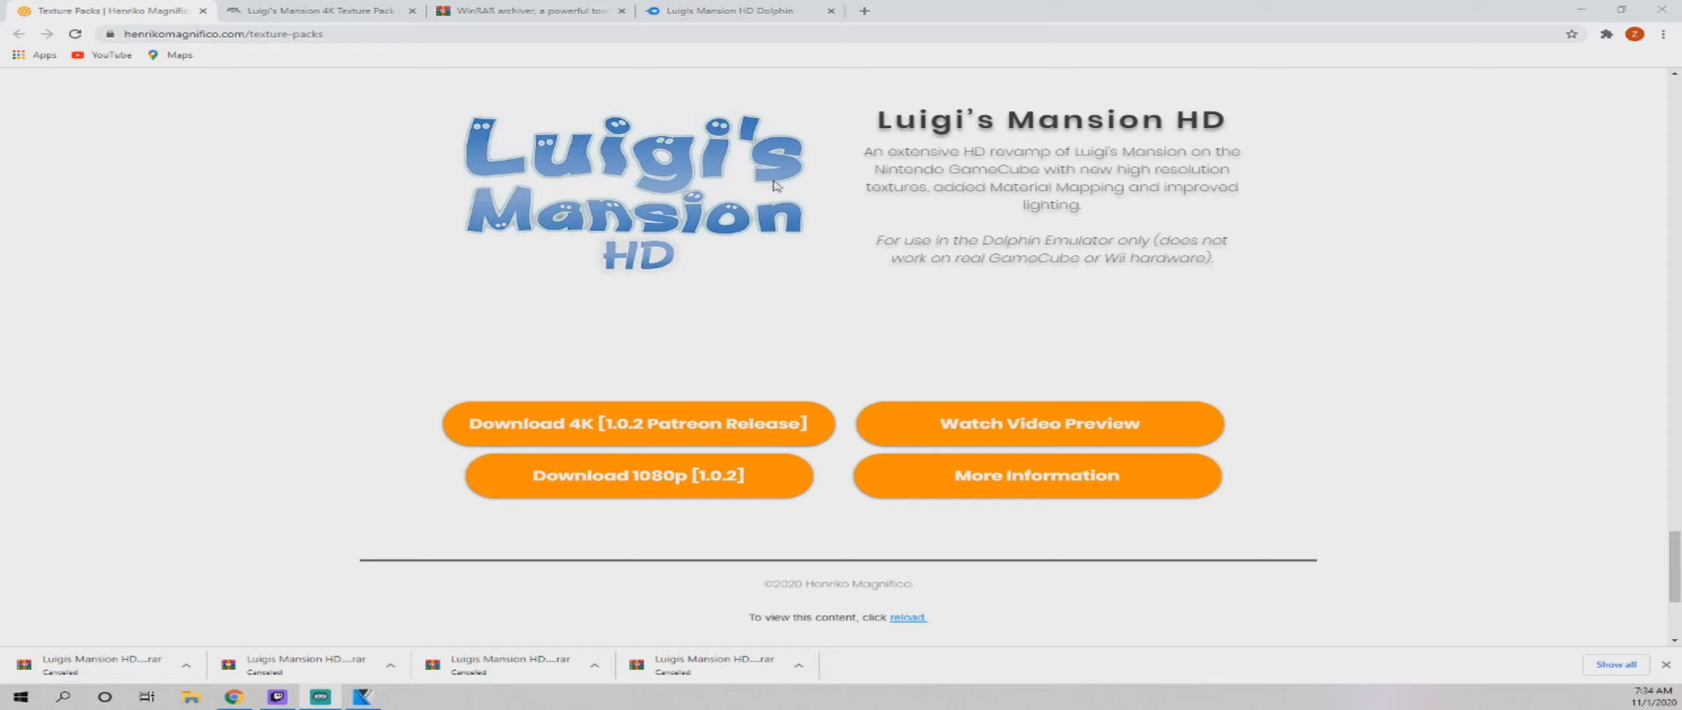
mouse_move(615, 172)
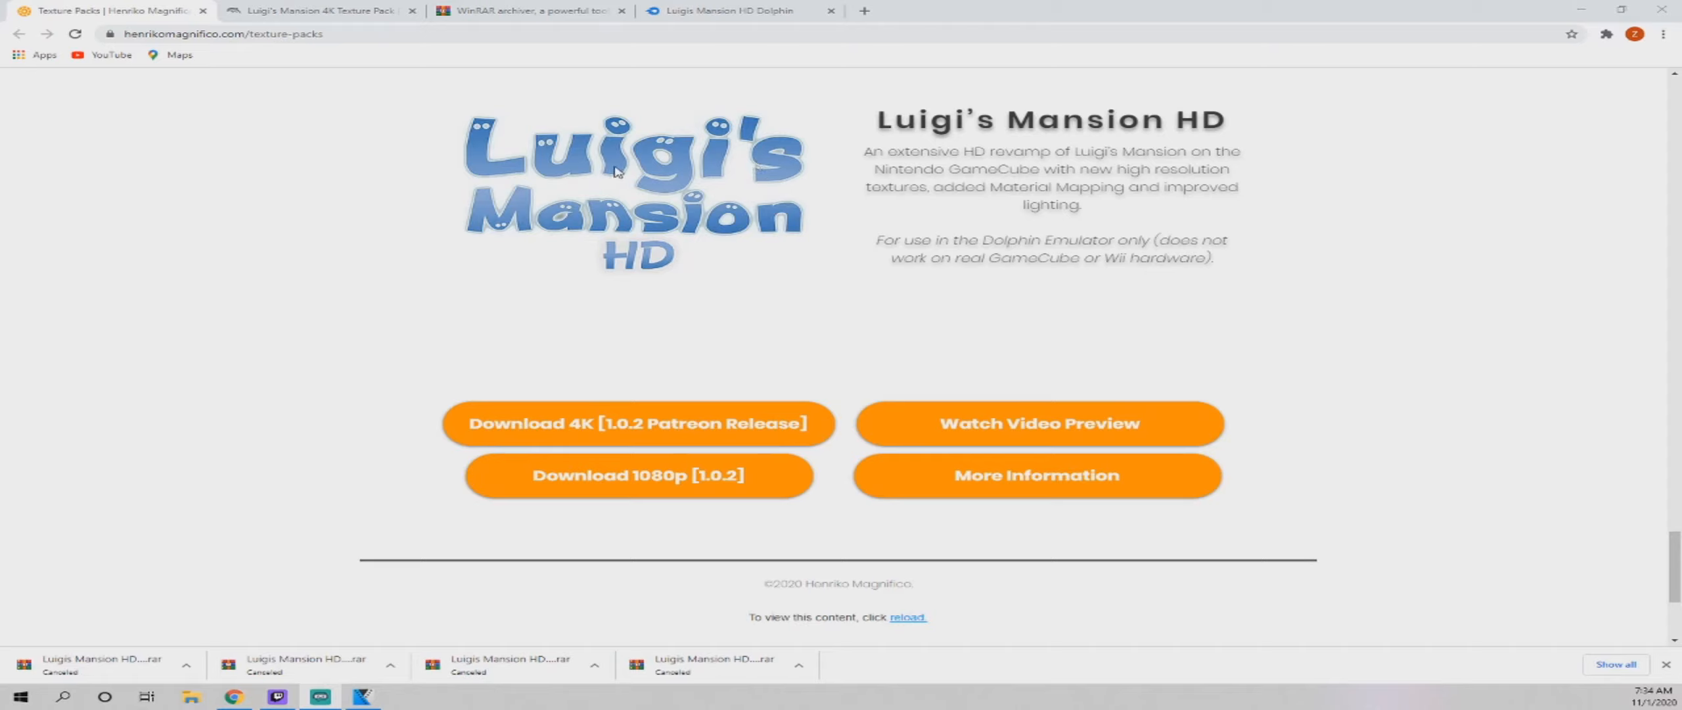
mouse_move(733, 350)
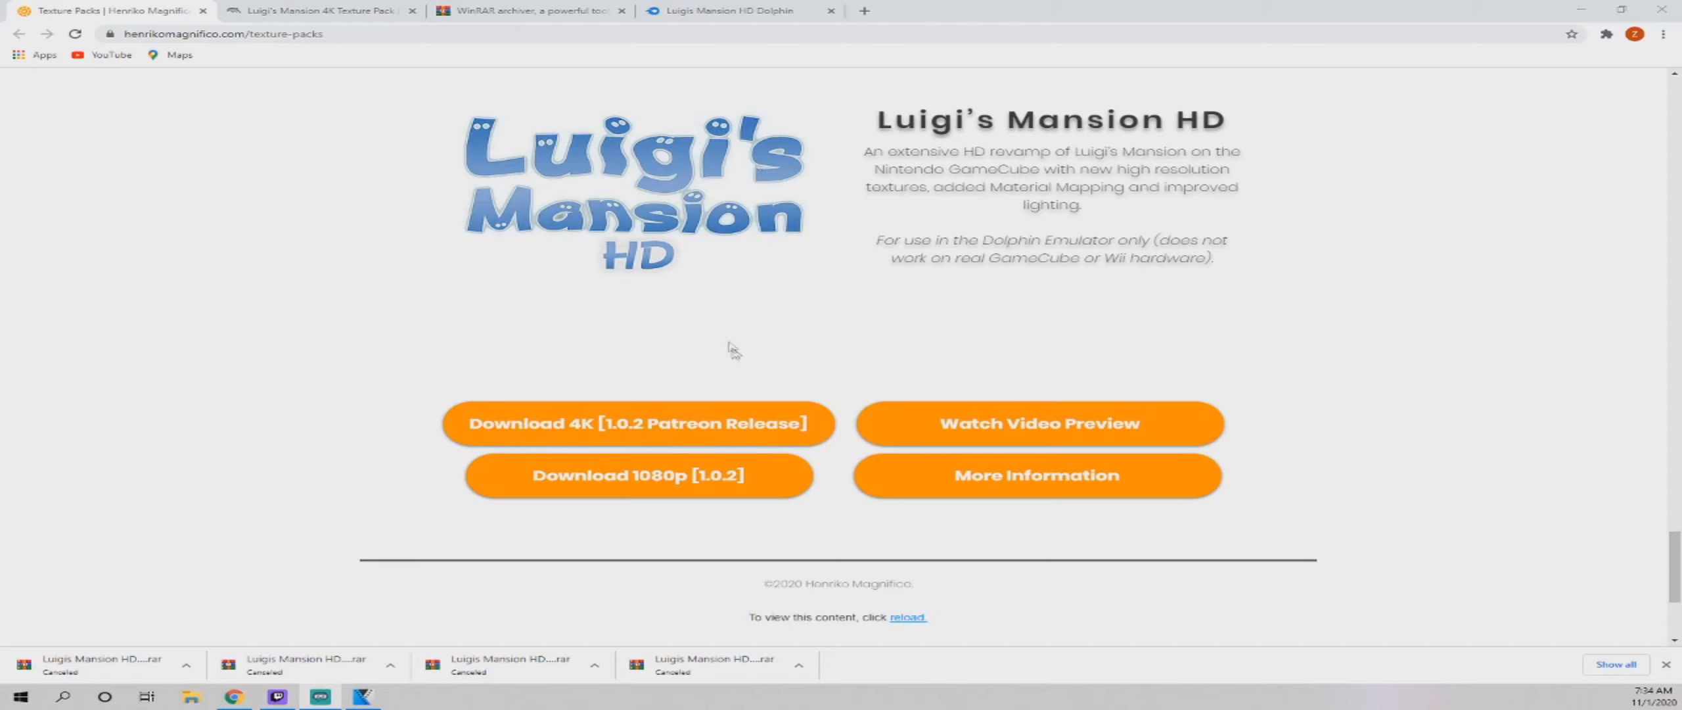
mouse_move(689, 328)
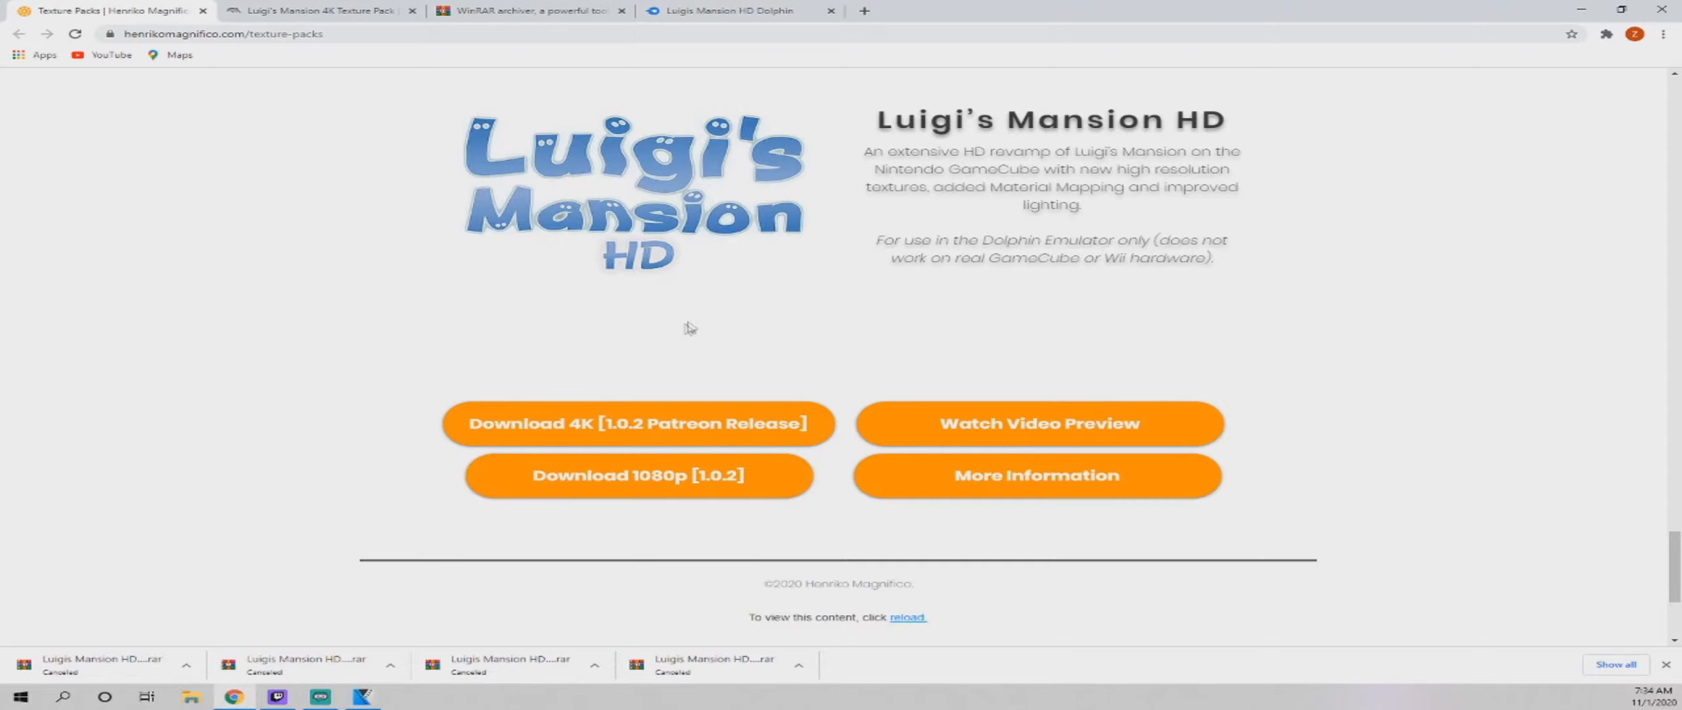
Review the texture pack forum thread's Installation section and screenshots
scroll(down, 3)
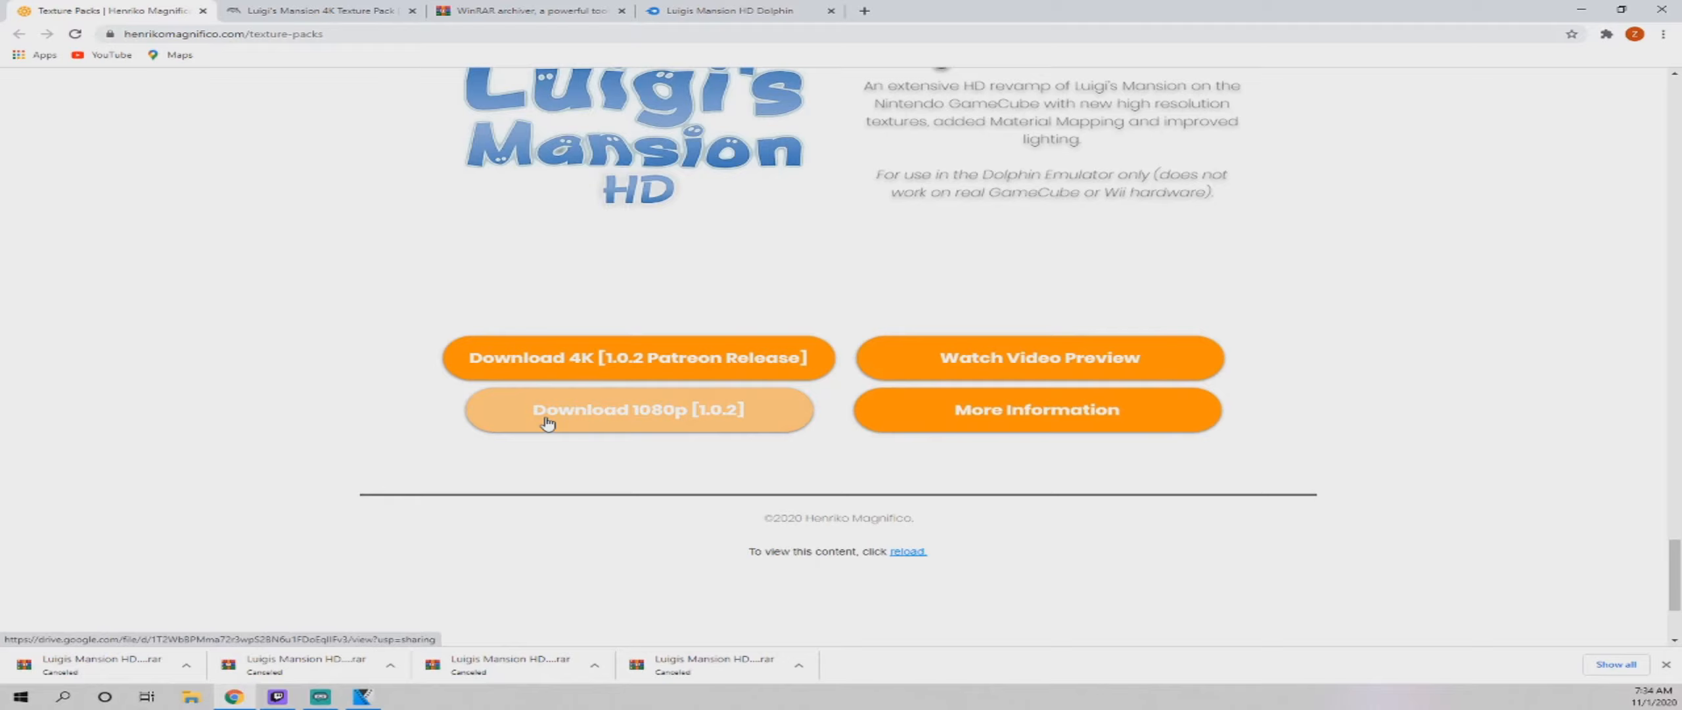
mouse_move(541, 375)
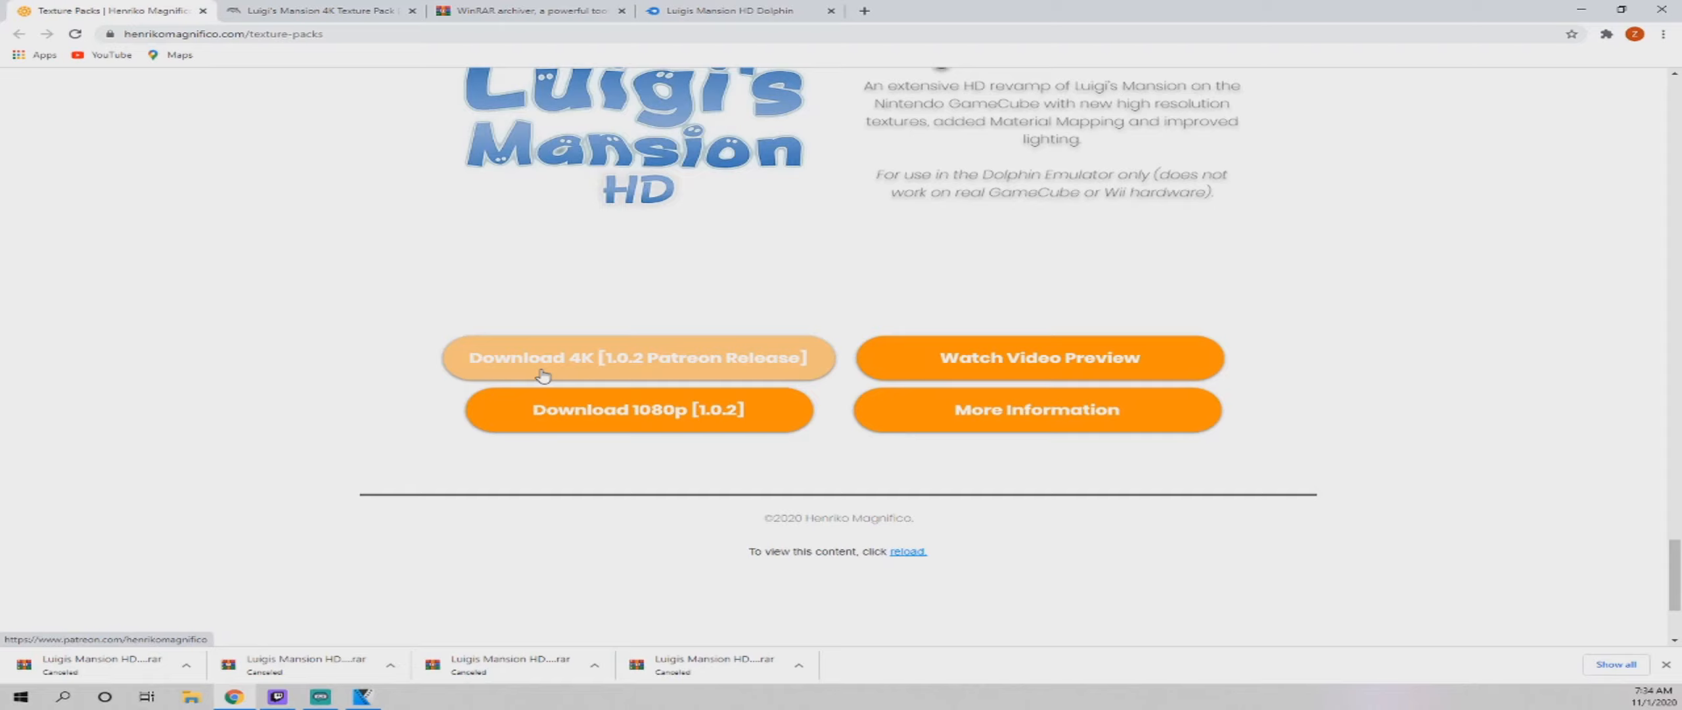
scroll(down, 3)
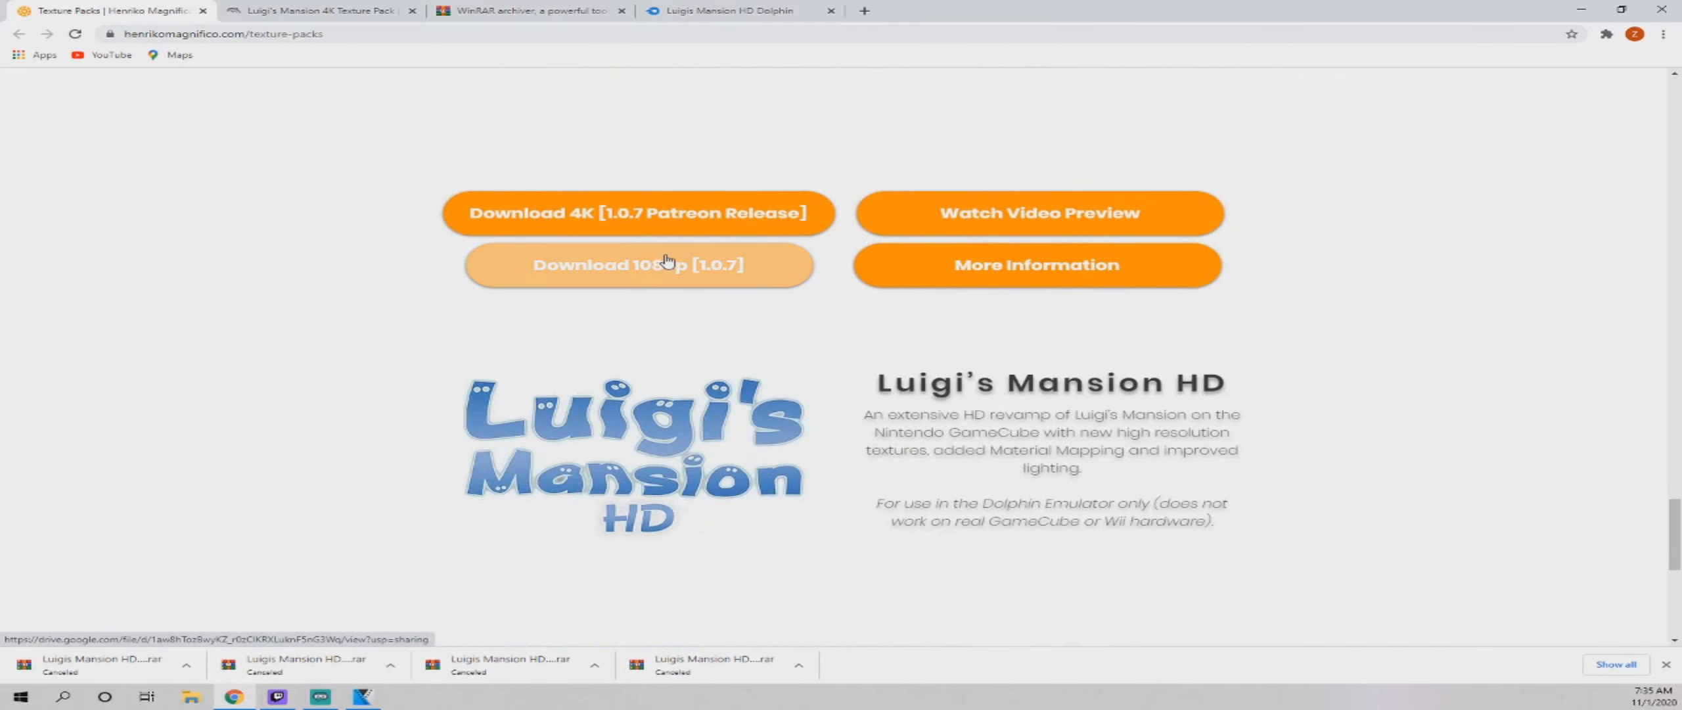
scroll(down, 3)
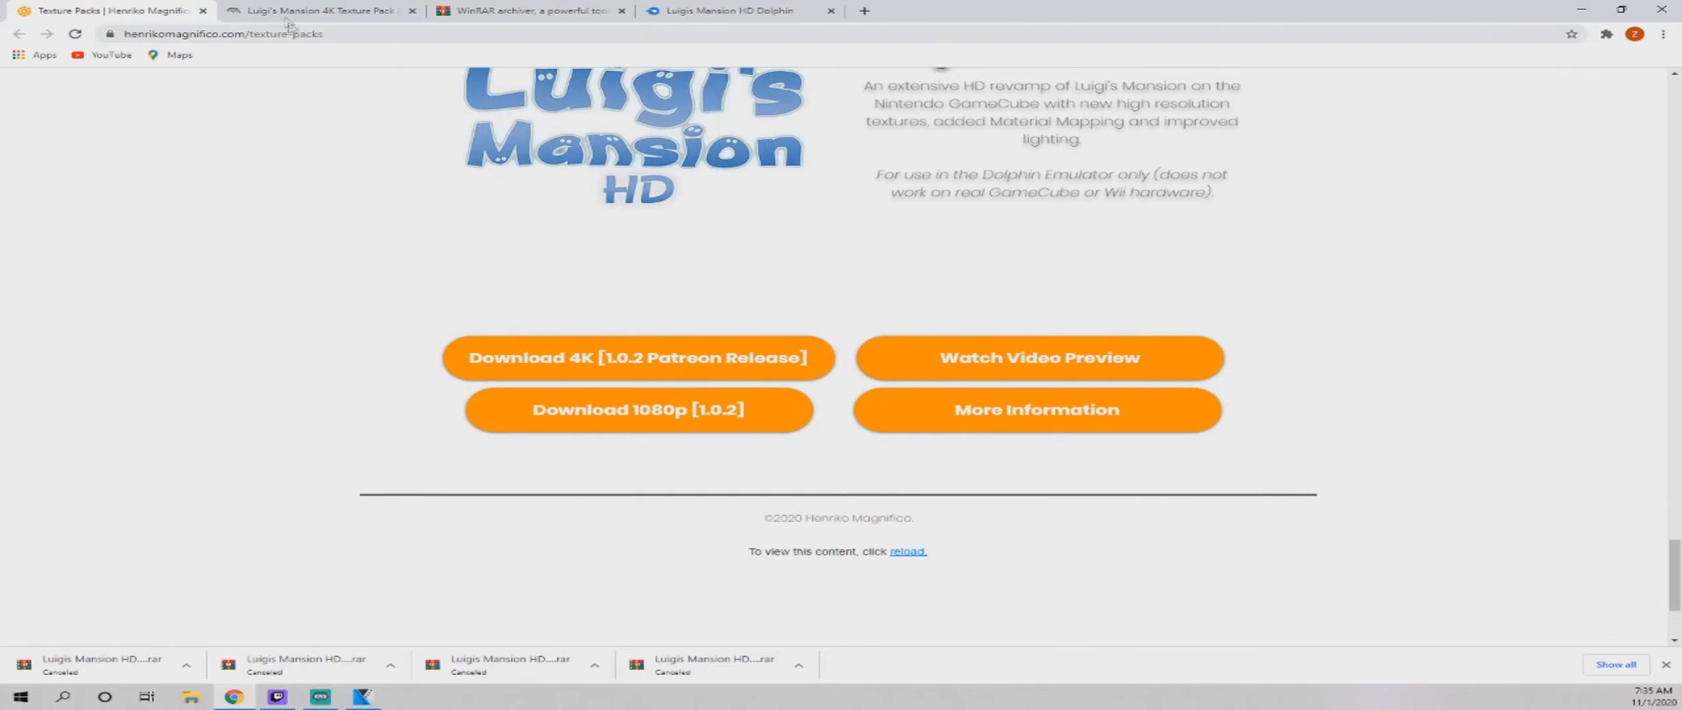
click(317, 11)
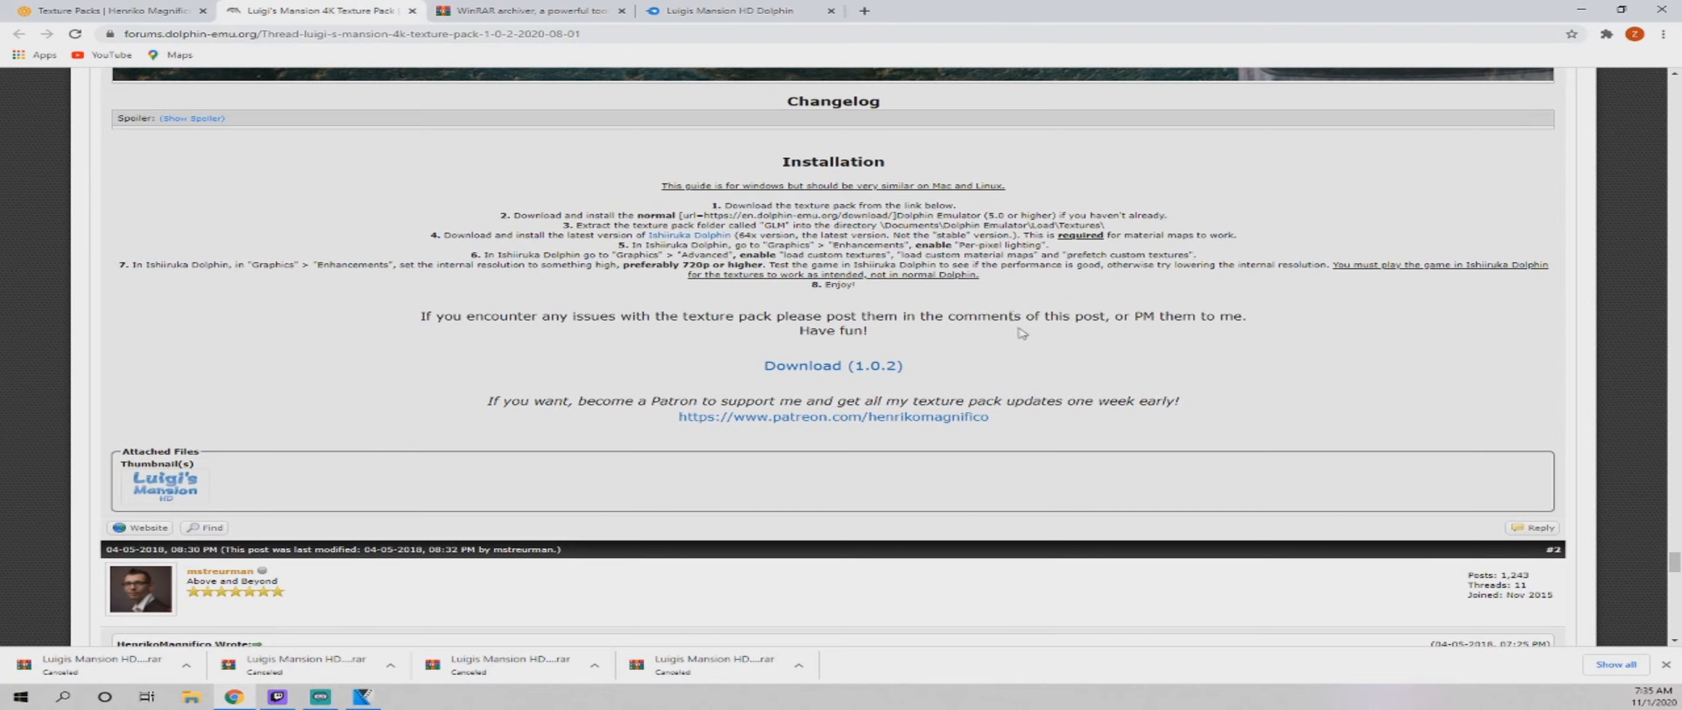
scroll(up, 3)
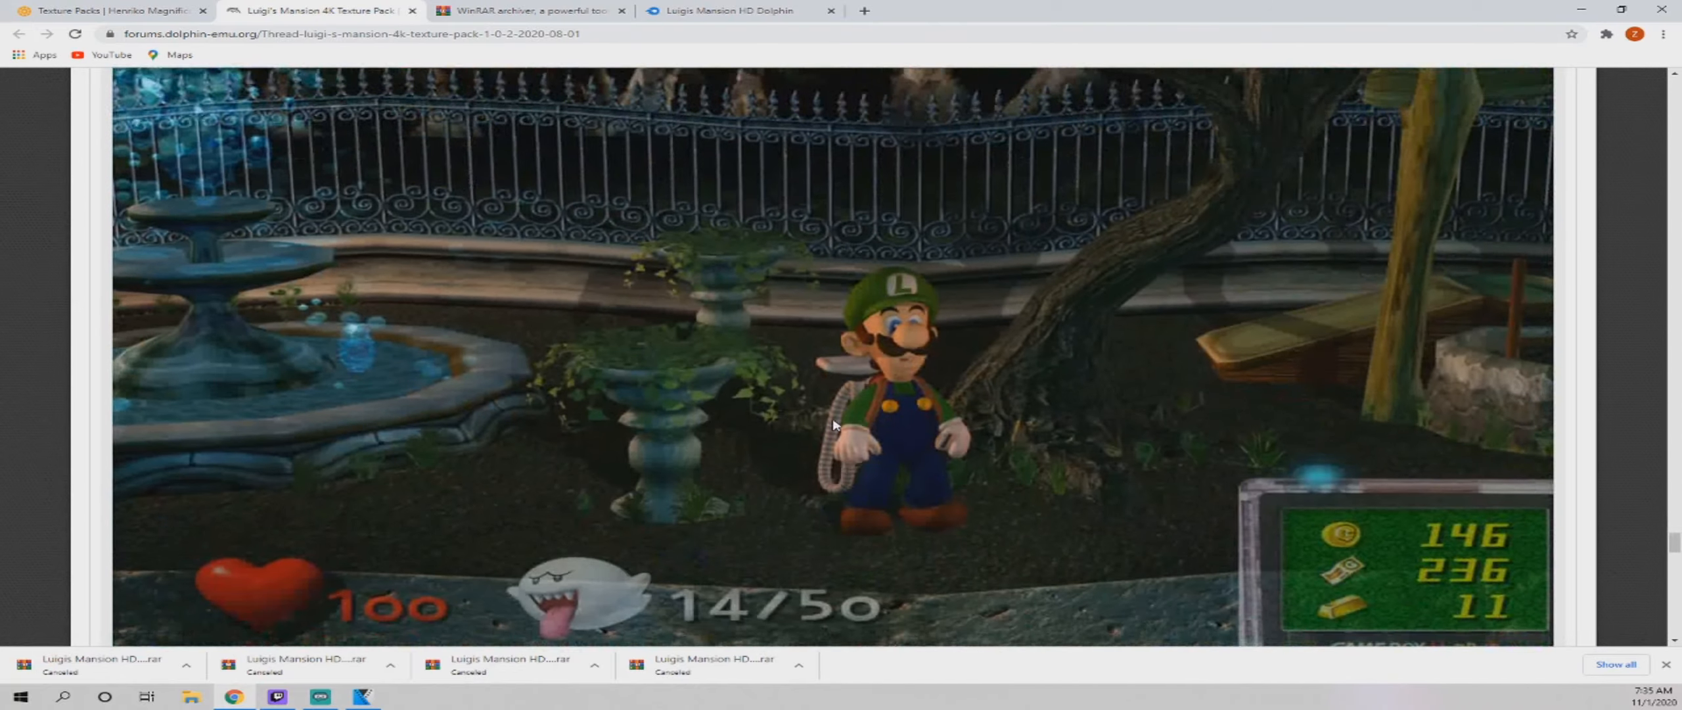
click(526, 10)
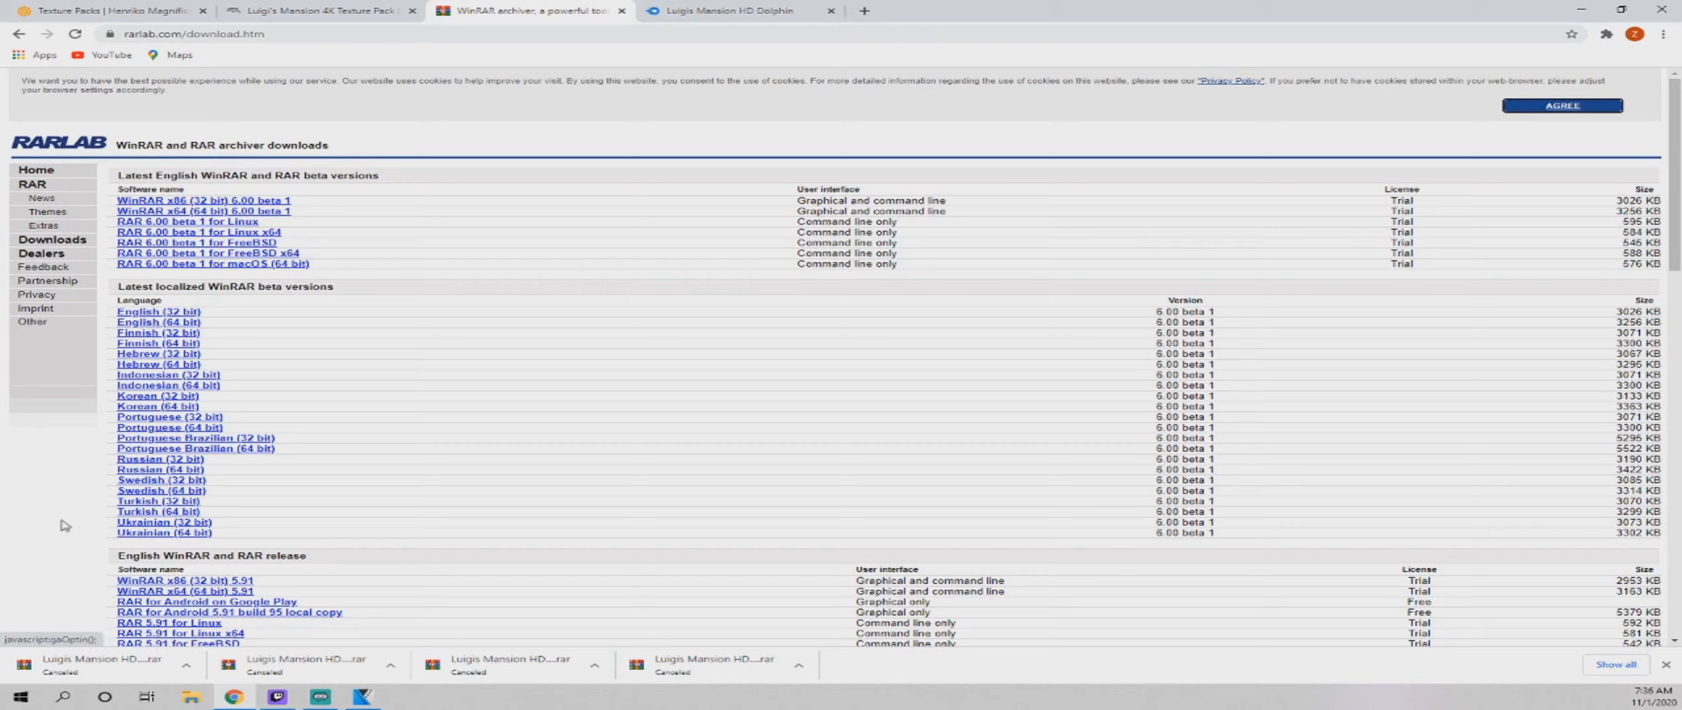
Bring up the MediaFire page for Luigis Mansion HD Dolphin.rar
click(719, 9)
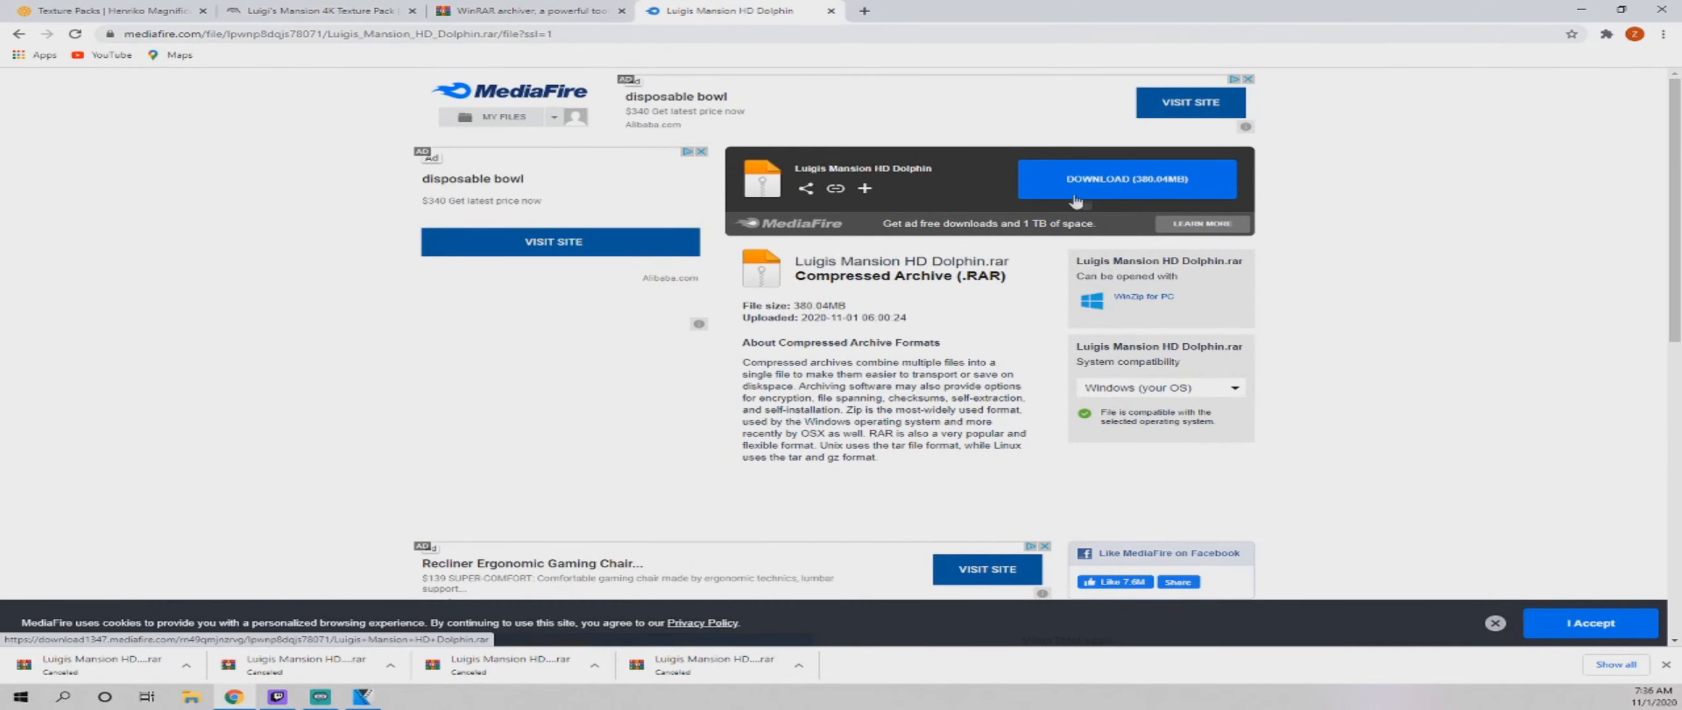
Start the 380.04MB Luigis Mansion HD Dolphin.rar download, then cancel it from the download bar
click(1125, 178)
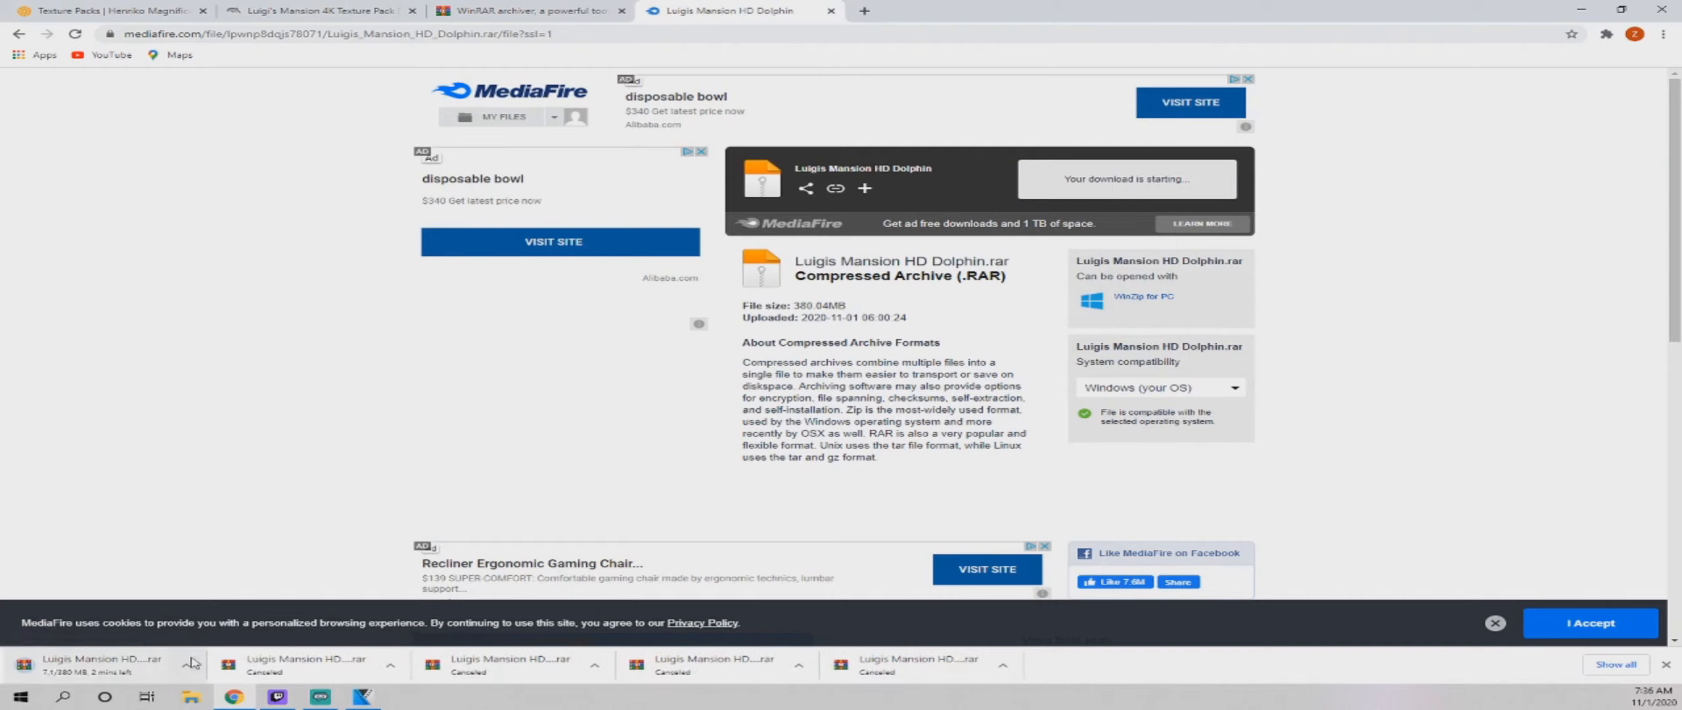
click(189, 664)
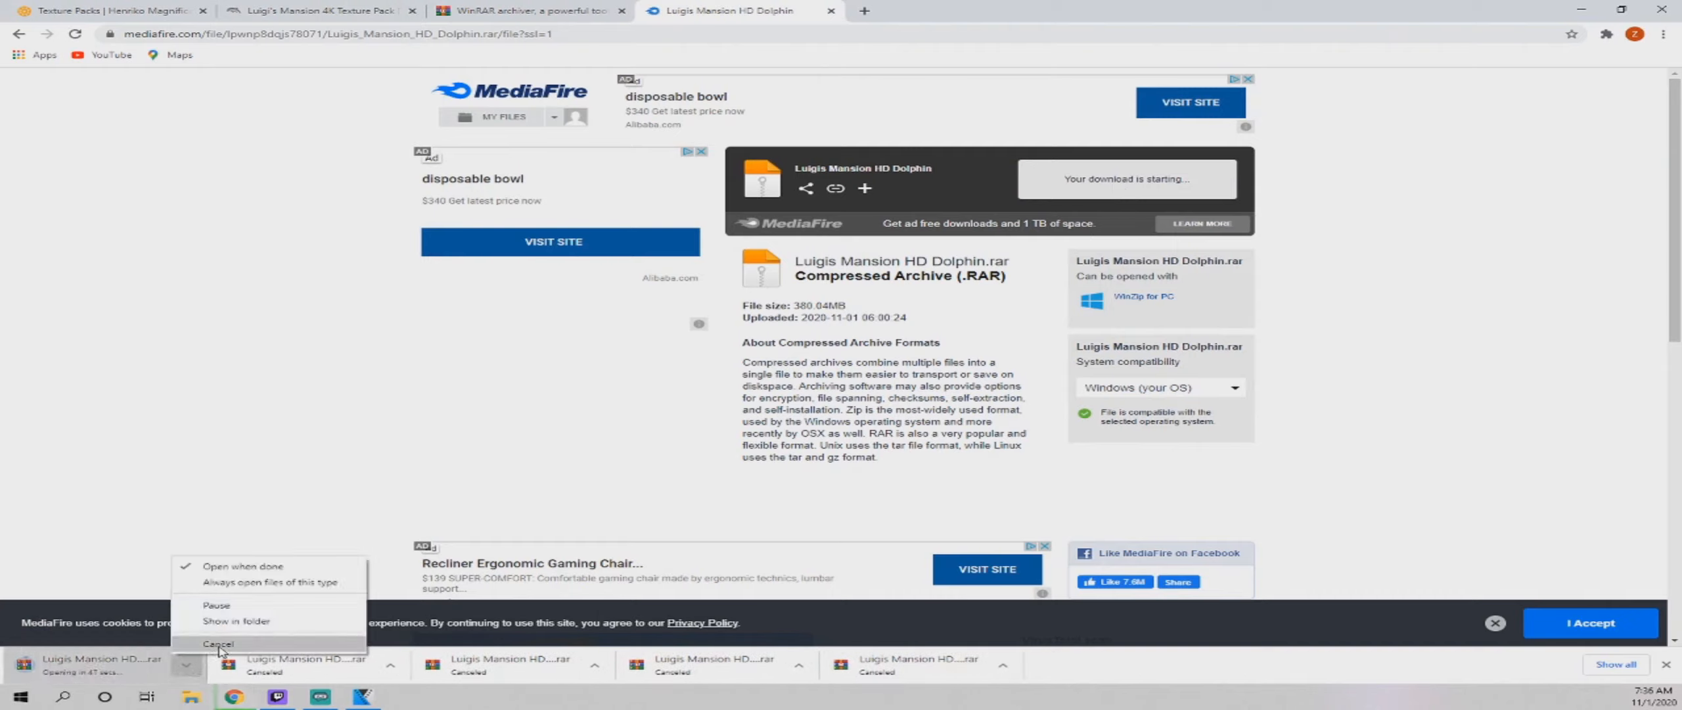
click(219, 644)
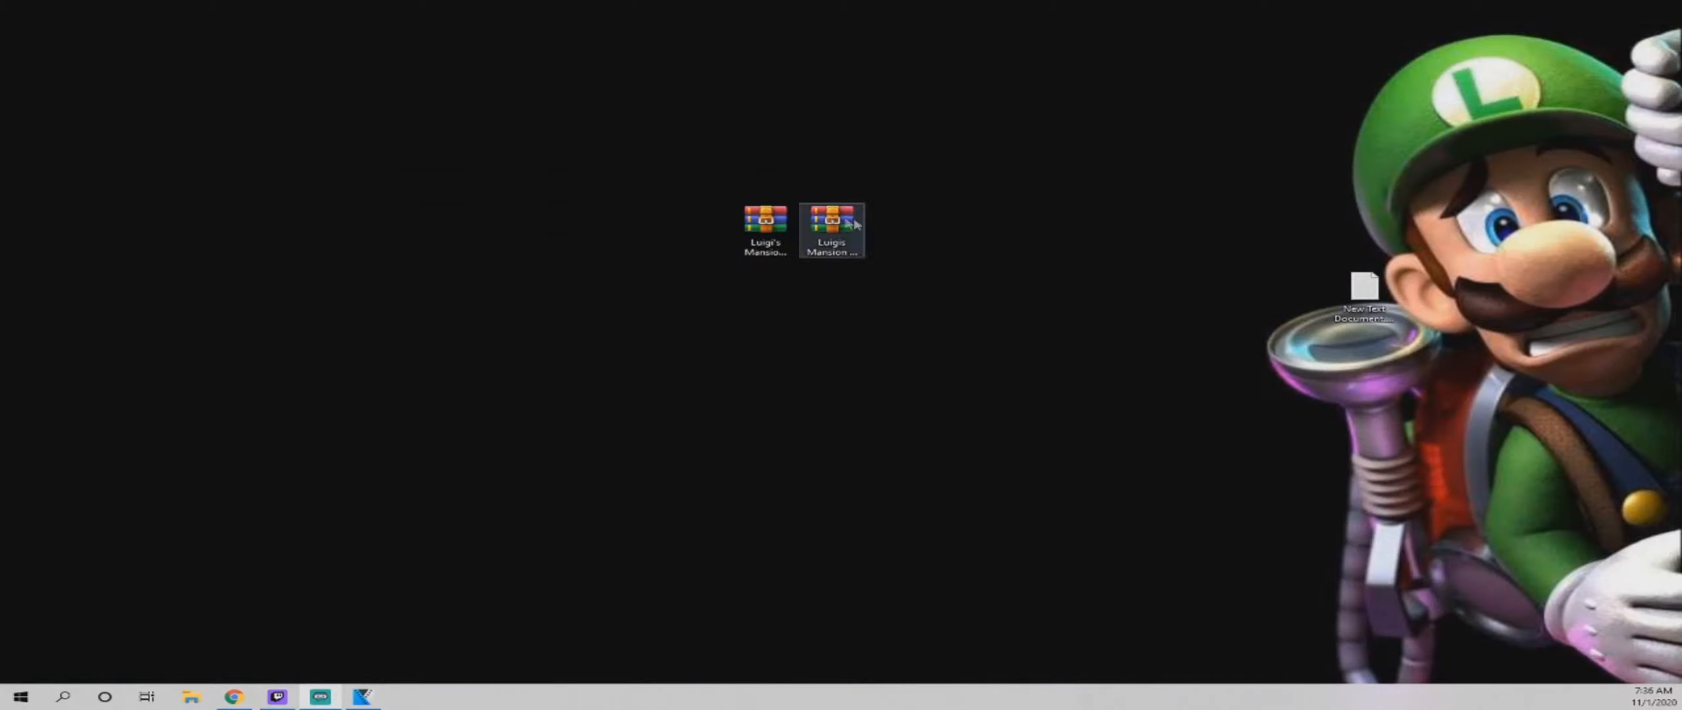
Open Luigis Mansion HD Dolphin.rar from the desktop in WinRAR and start Extract To
click(765, 229)
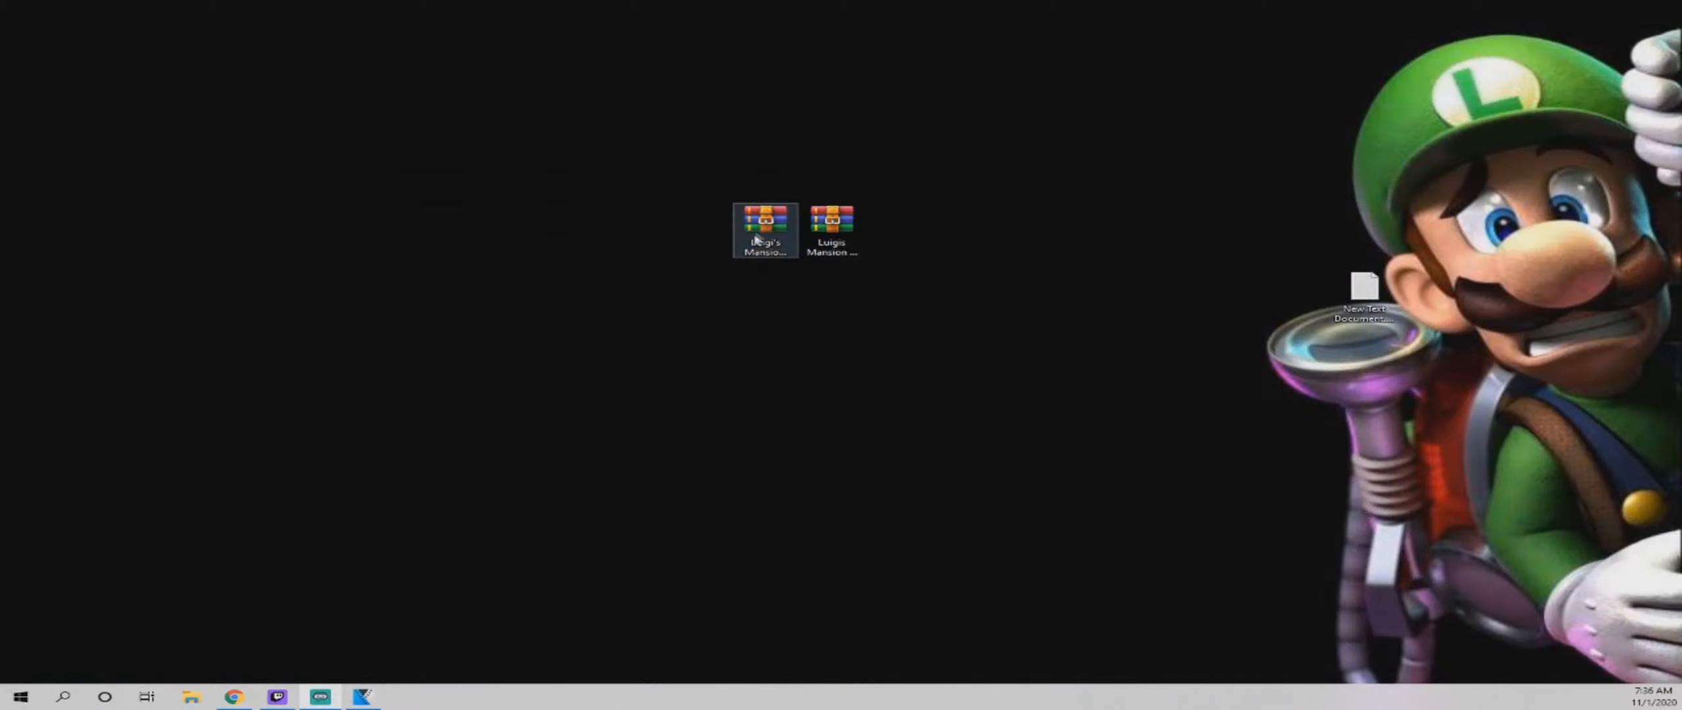
click(765, 229)
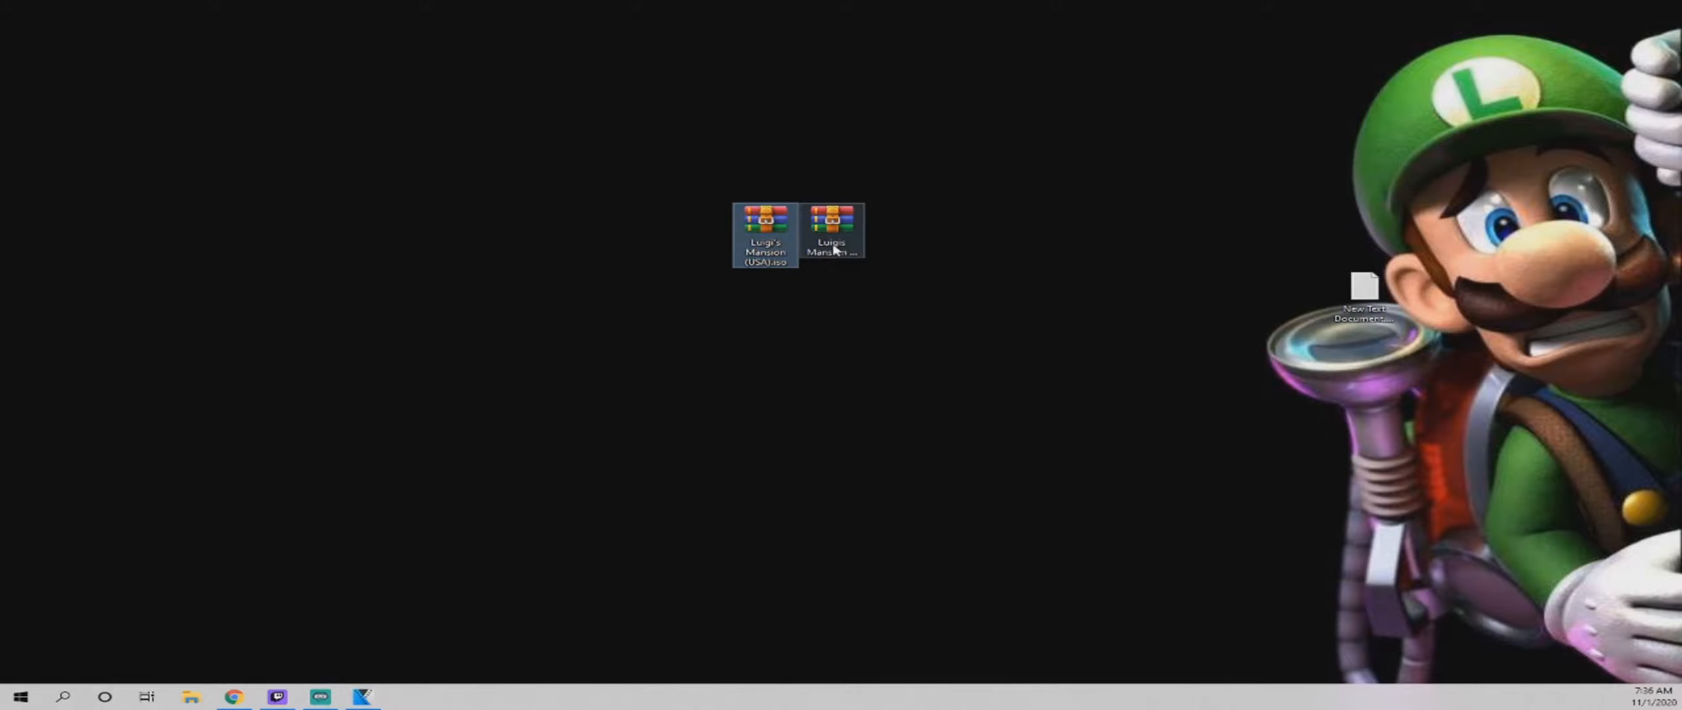
click(832, 233)
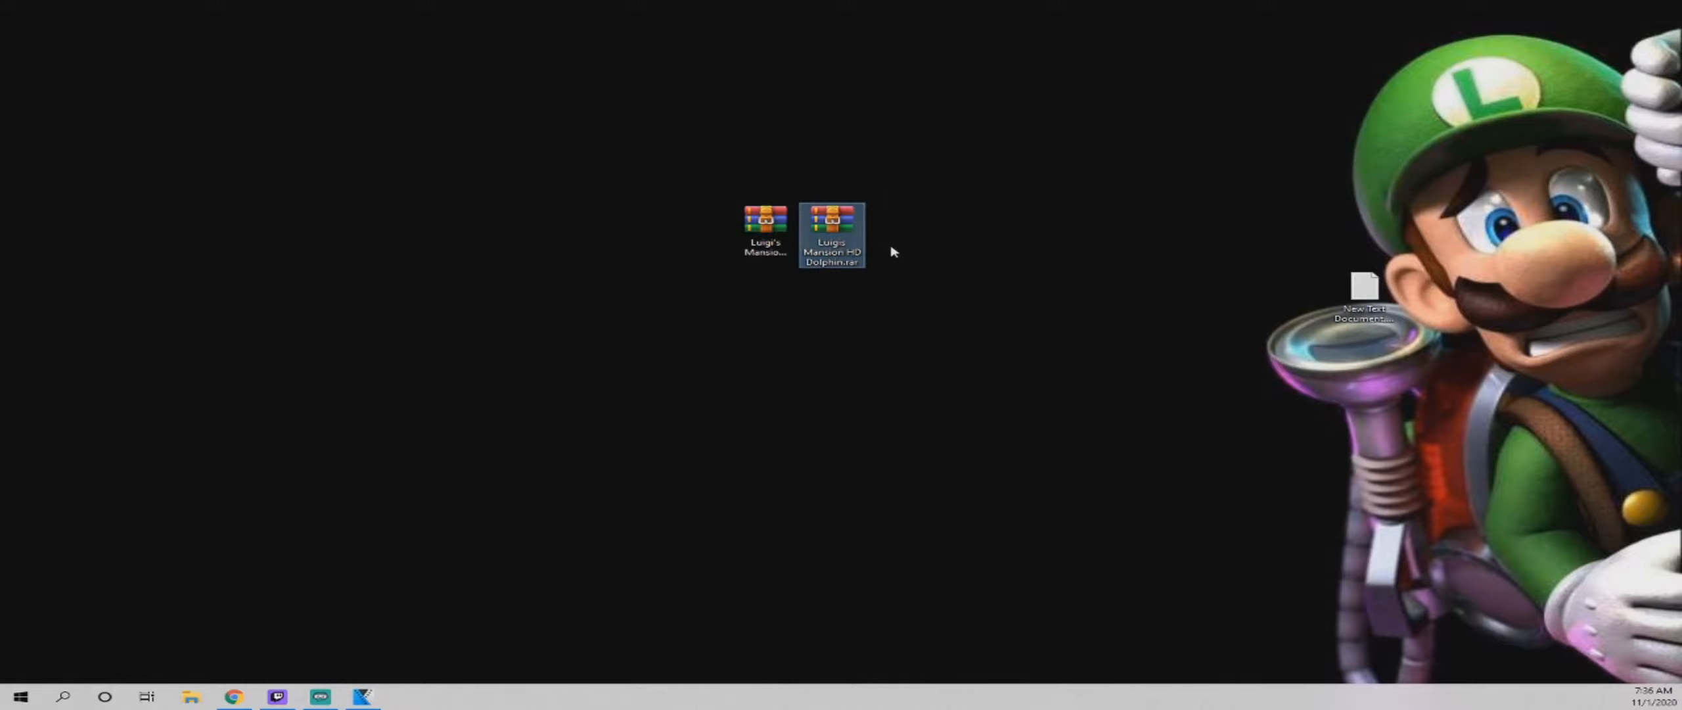
double_click(831, 233)
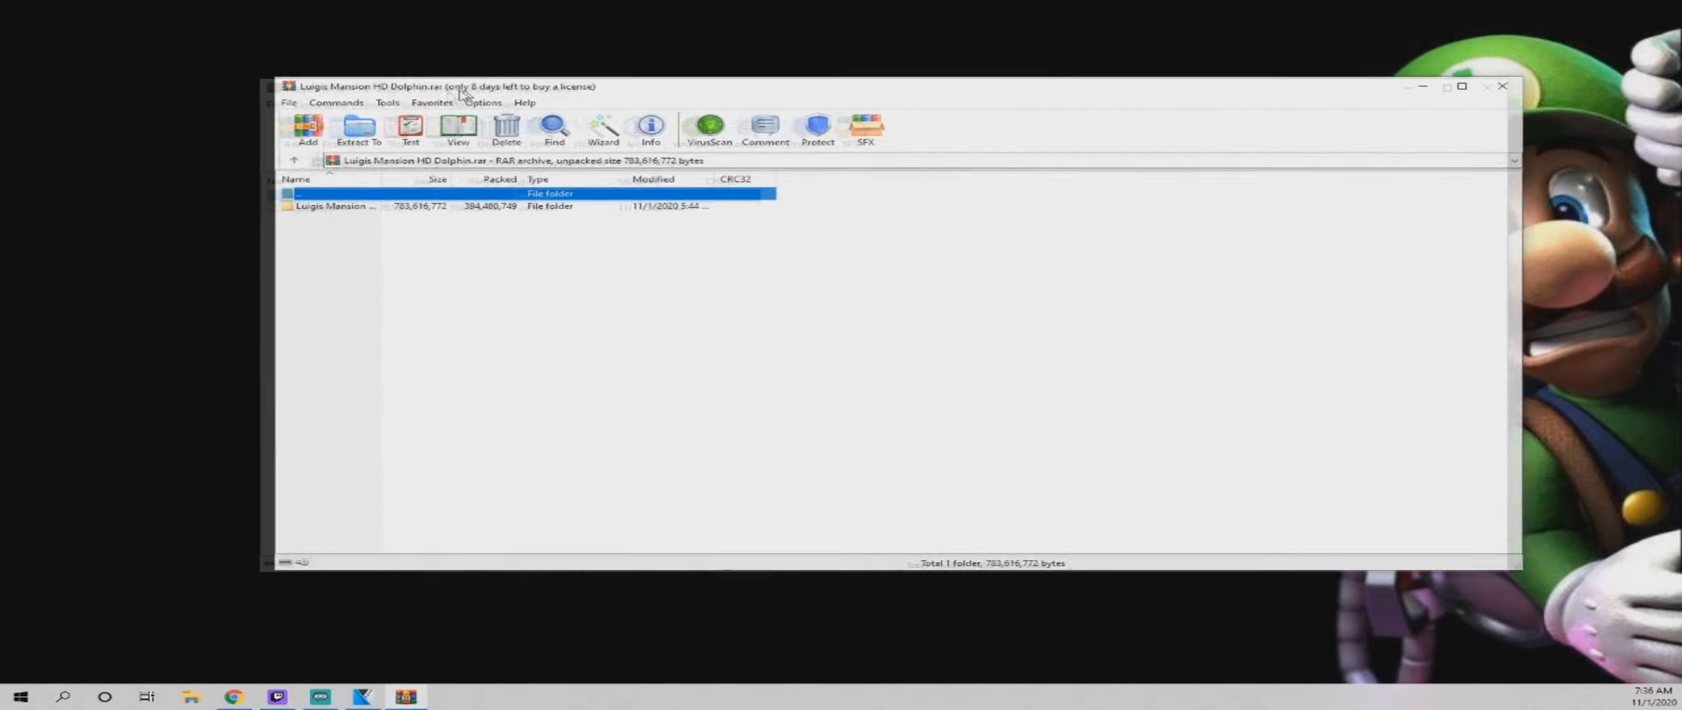
click(358, 126)
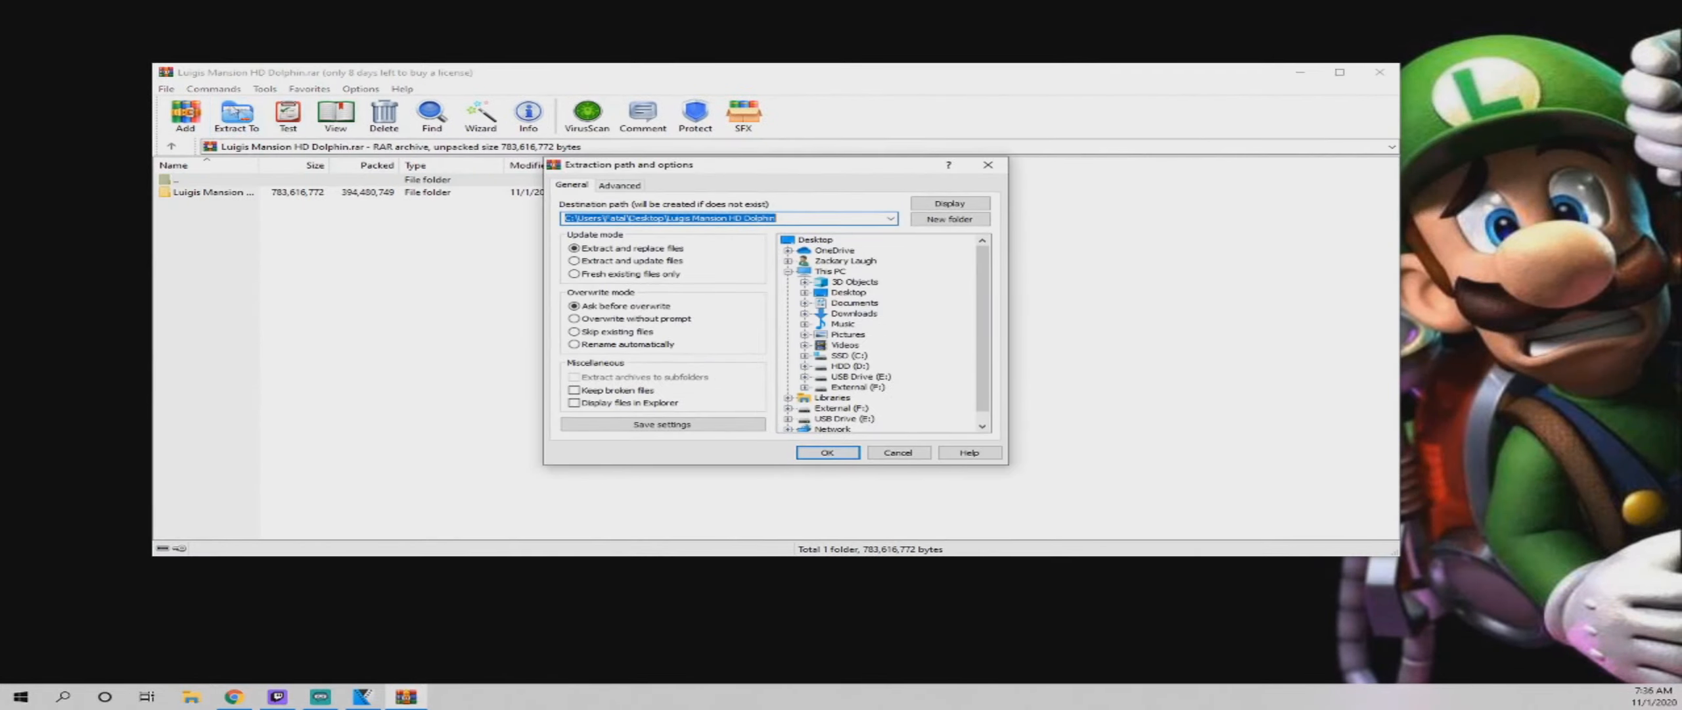
Extract the archive to the Desktop\Luigis Mansion HD Dolphin folder
click(826, 451)
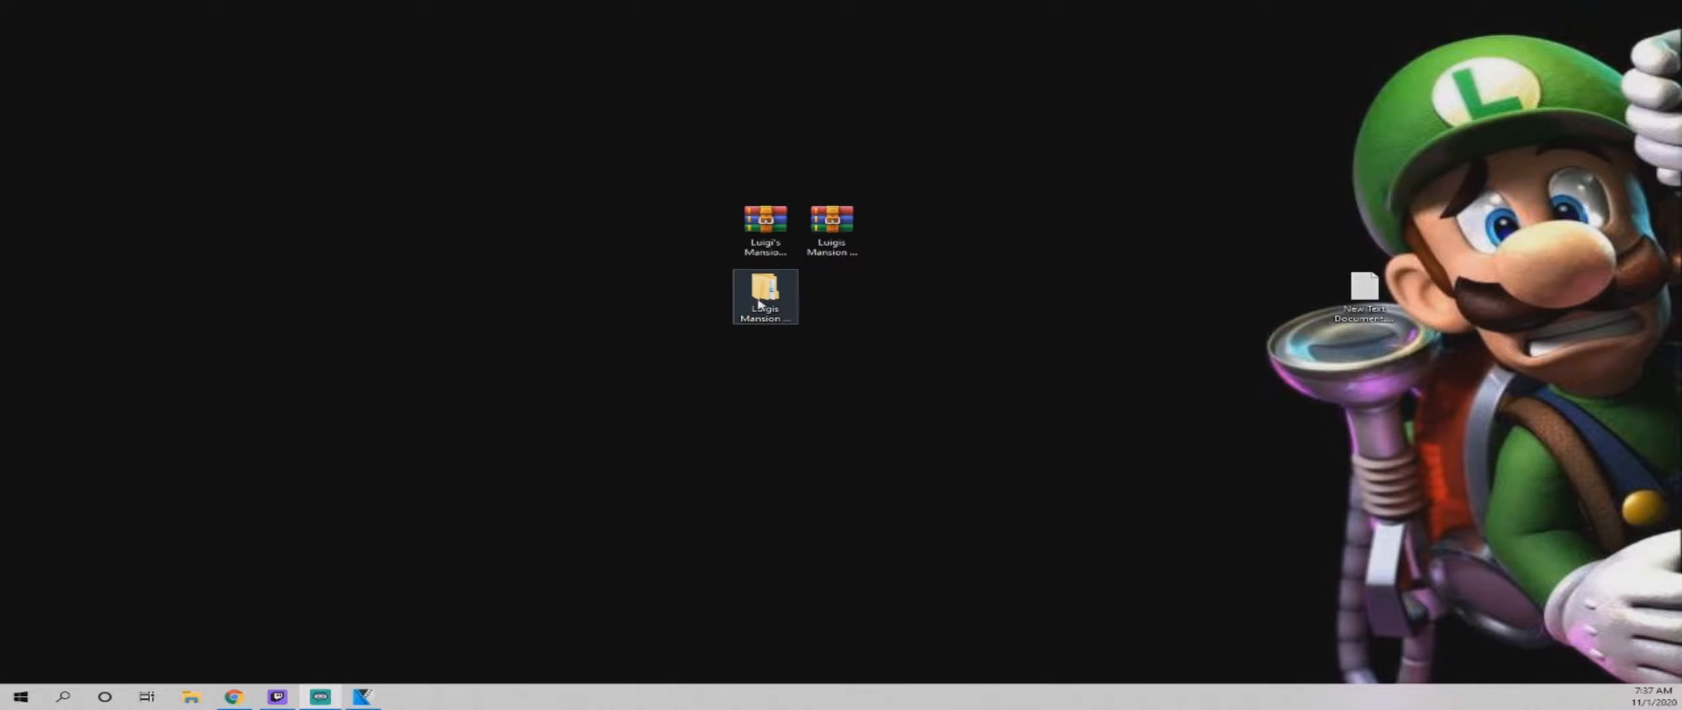
Browse into Luigi's Mansion HD > Rom holding Luigi's Mansion (USA).iso, then return to the build folder
double_click(765, 289)
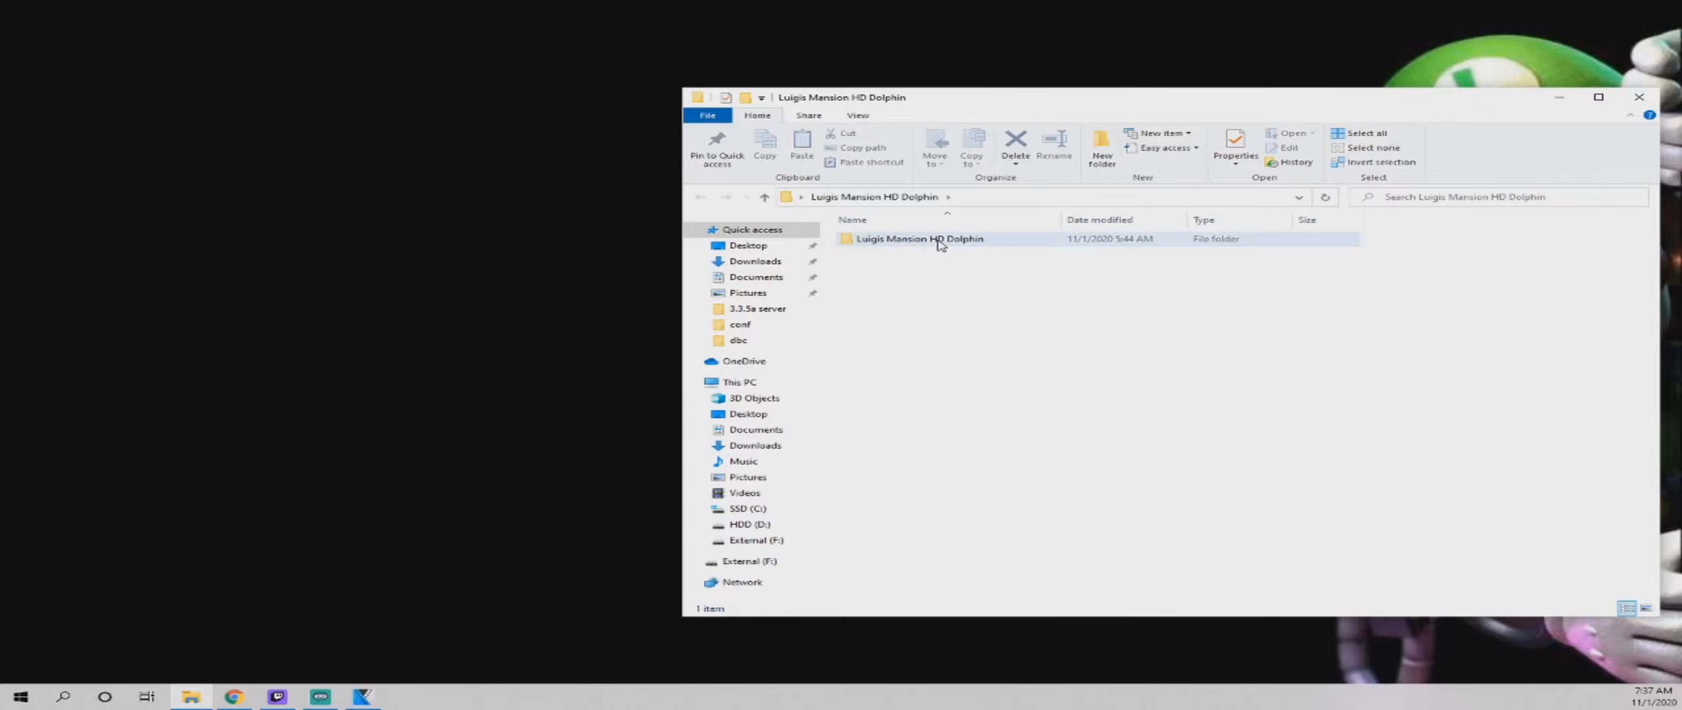
double_click(920, 238)
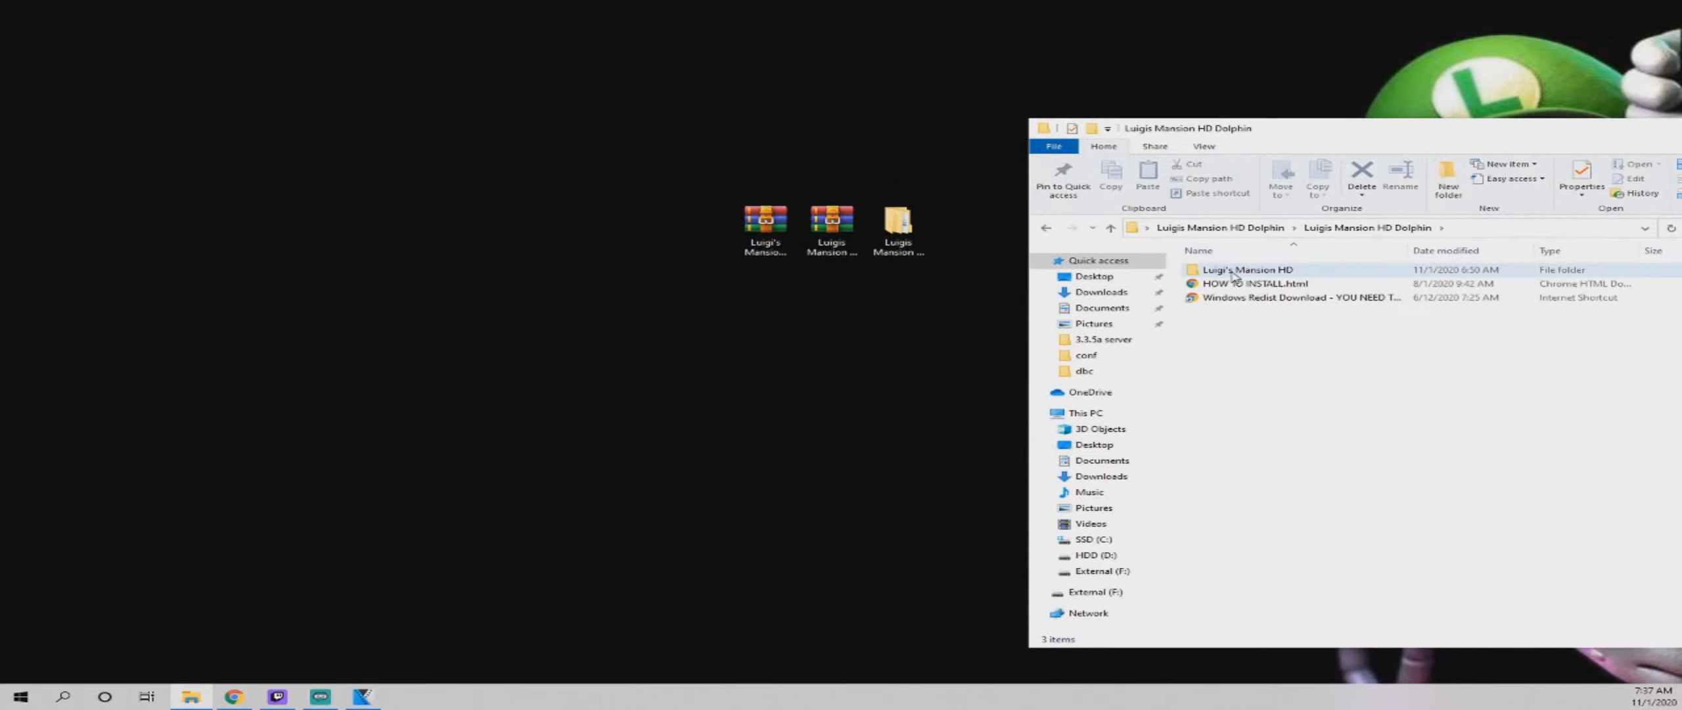
double_click(1247, 269)
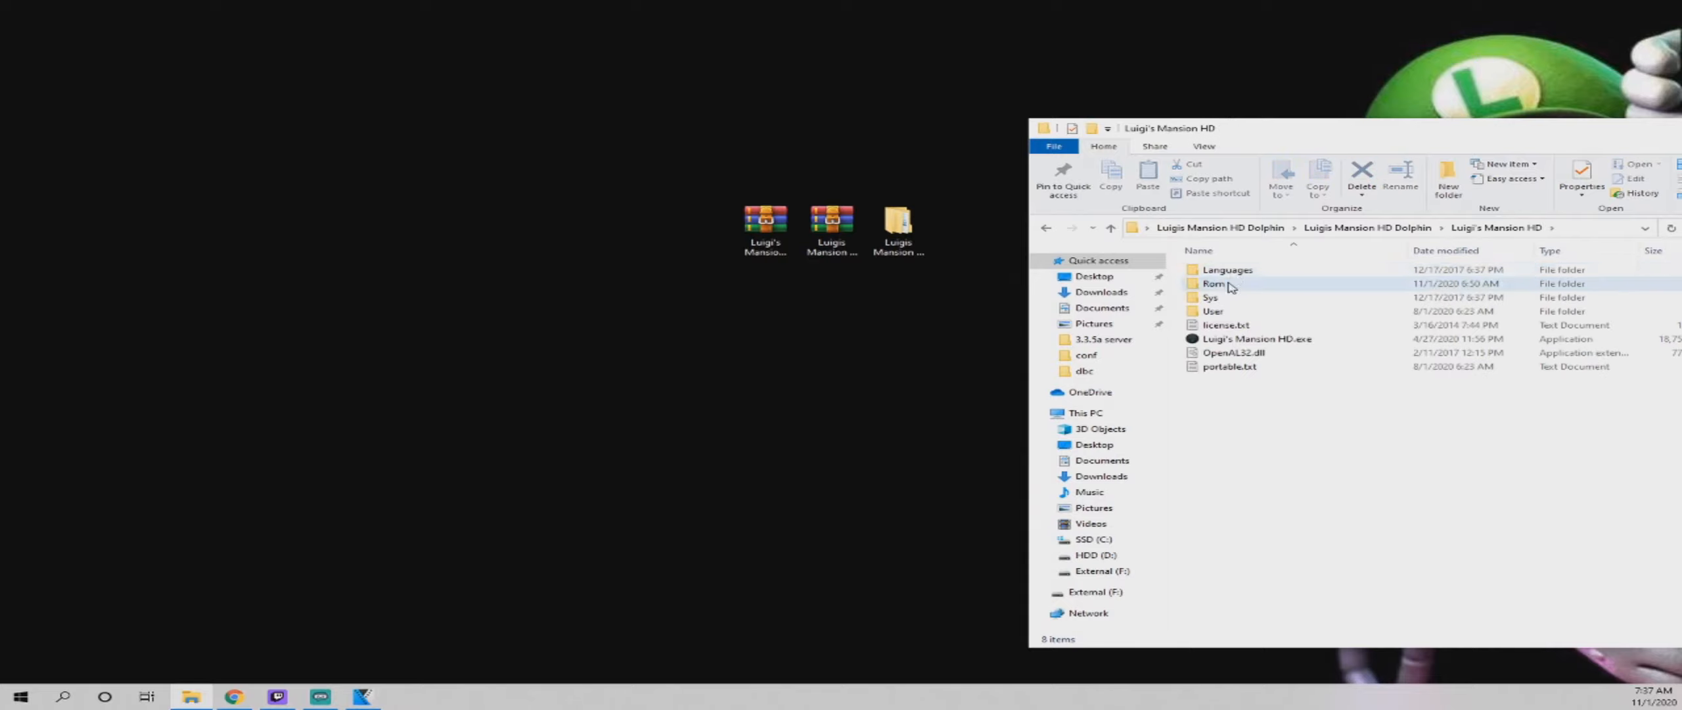
mouse_move(1232, 284)
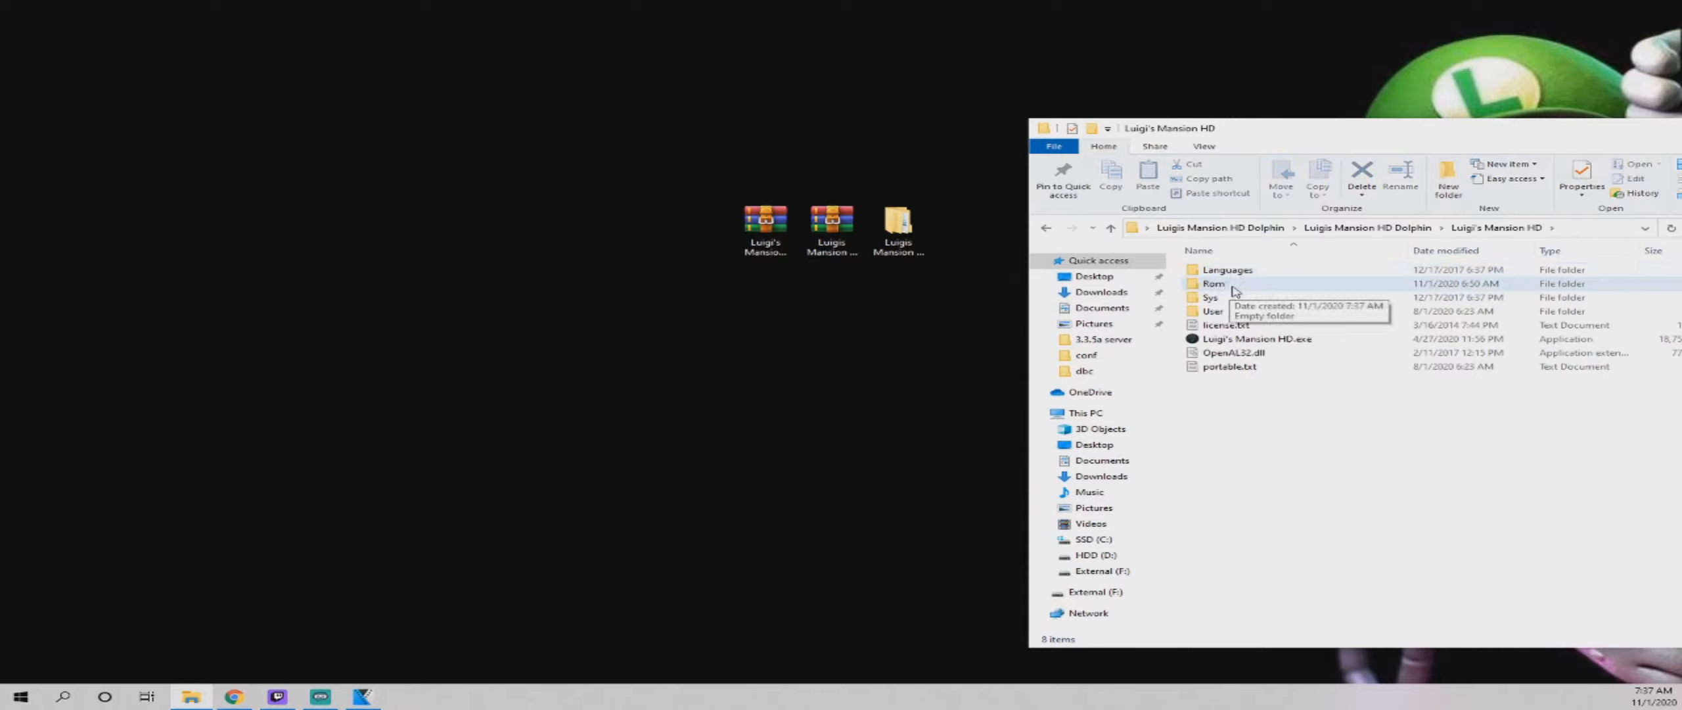
double_click(1213, 282)
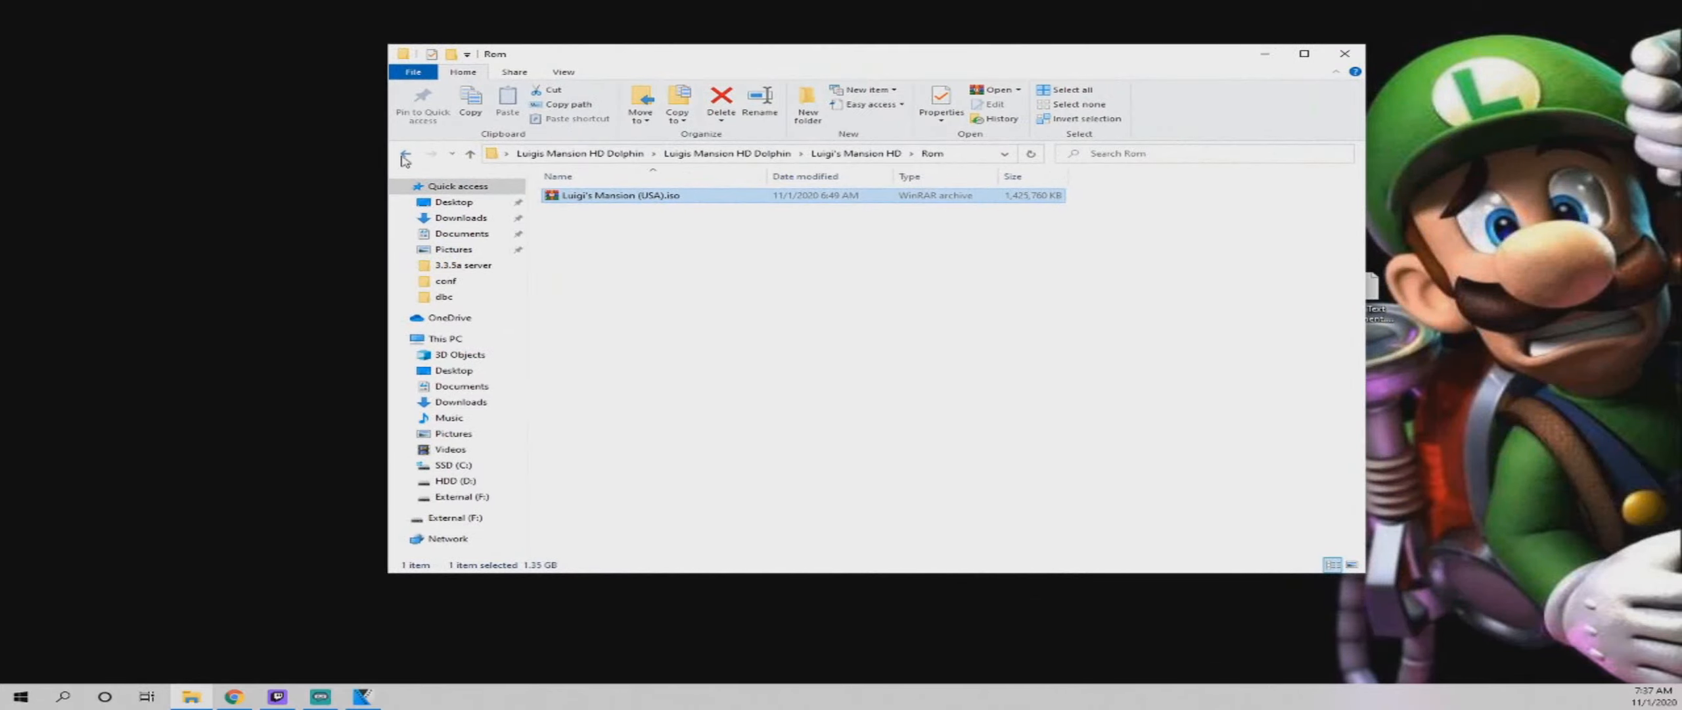
click(405, 154)
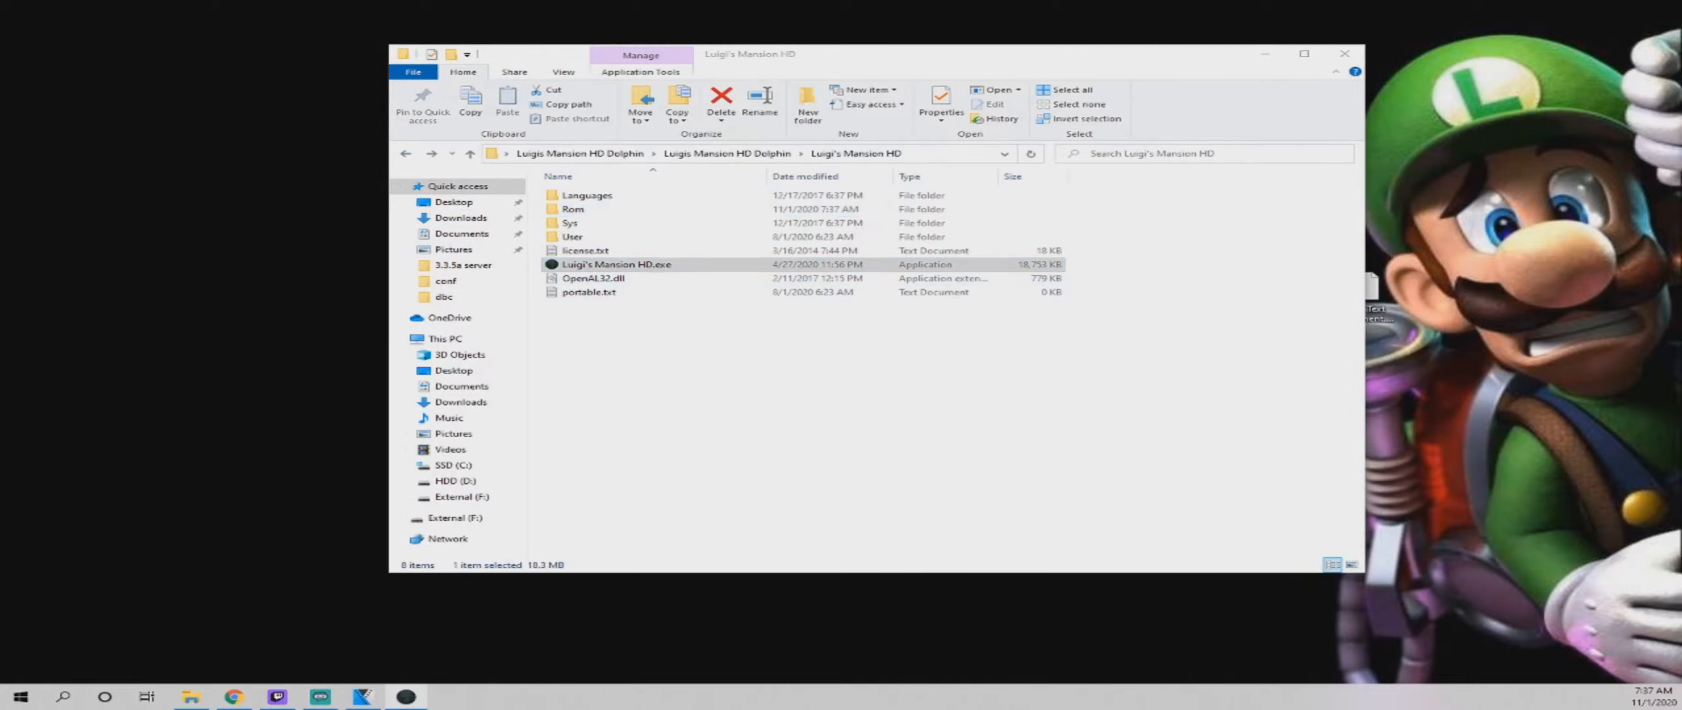
Launch Luigi's Mansion HD.exe and reach Configuration's Paths tab to add an ISO directory
double_click(617, 265)
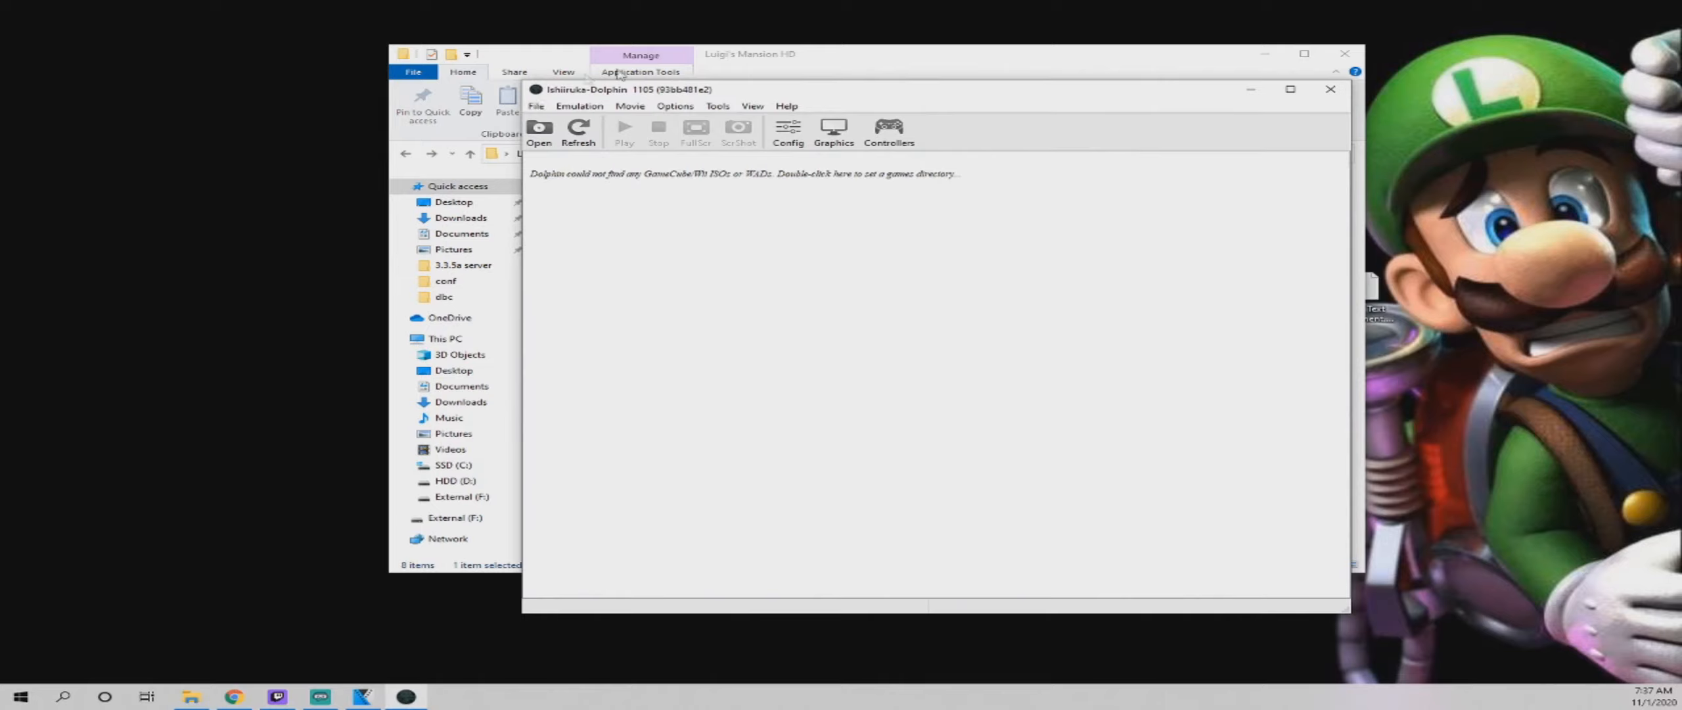
click(579, 107)
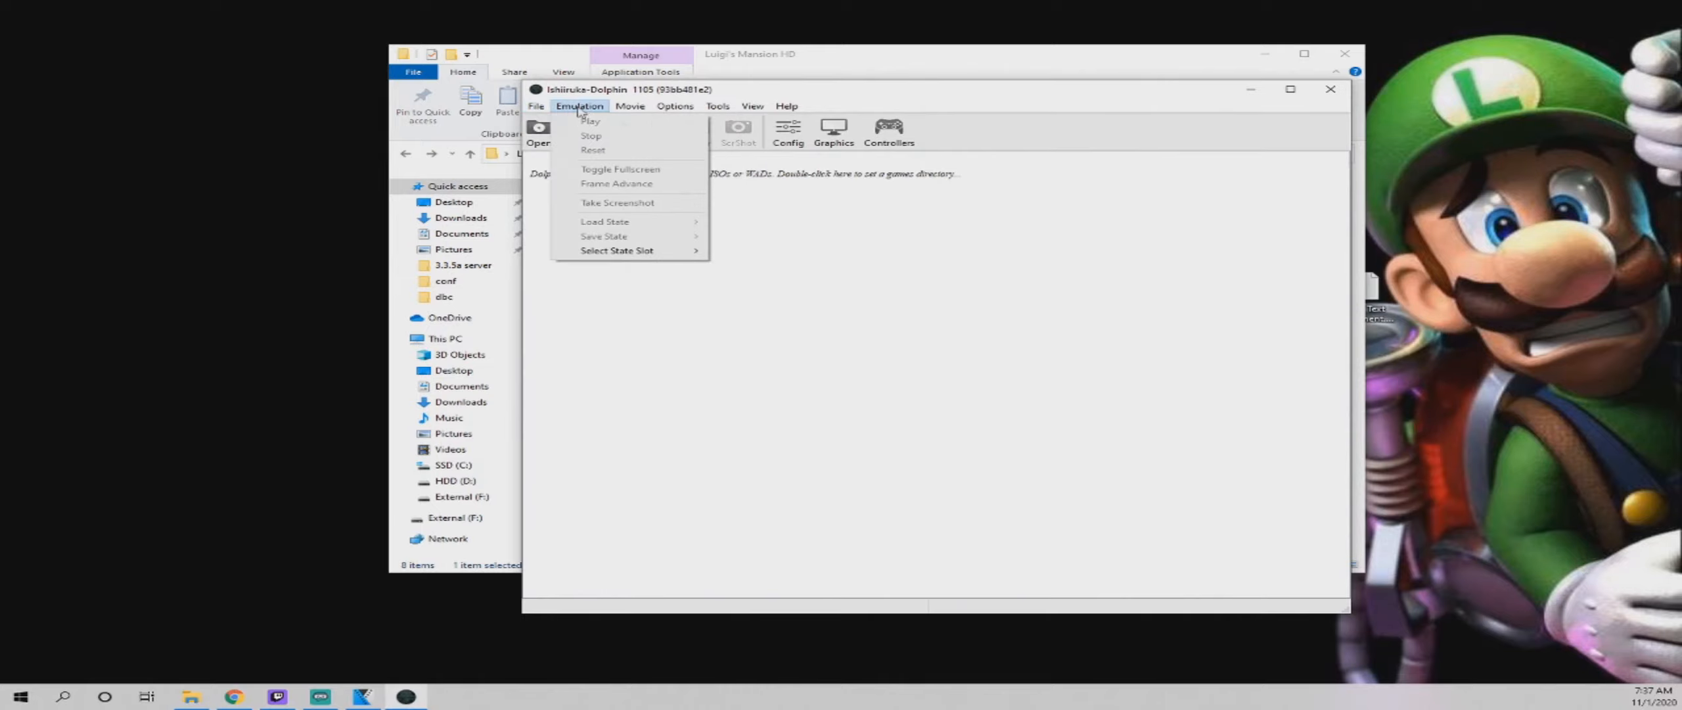
click(674, 106)
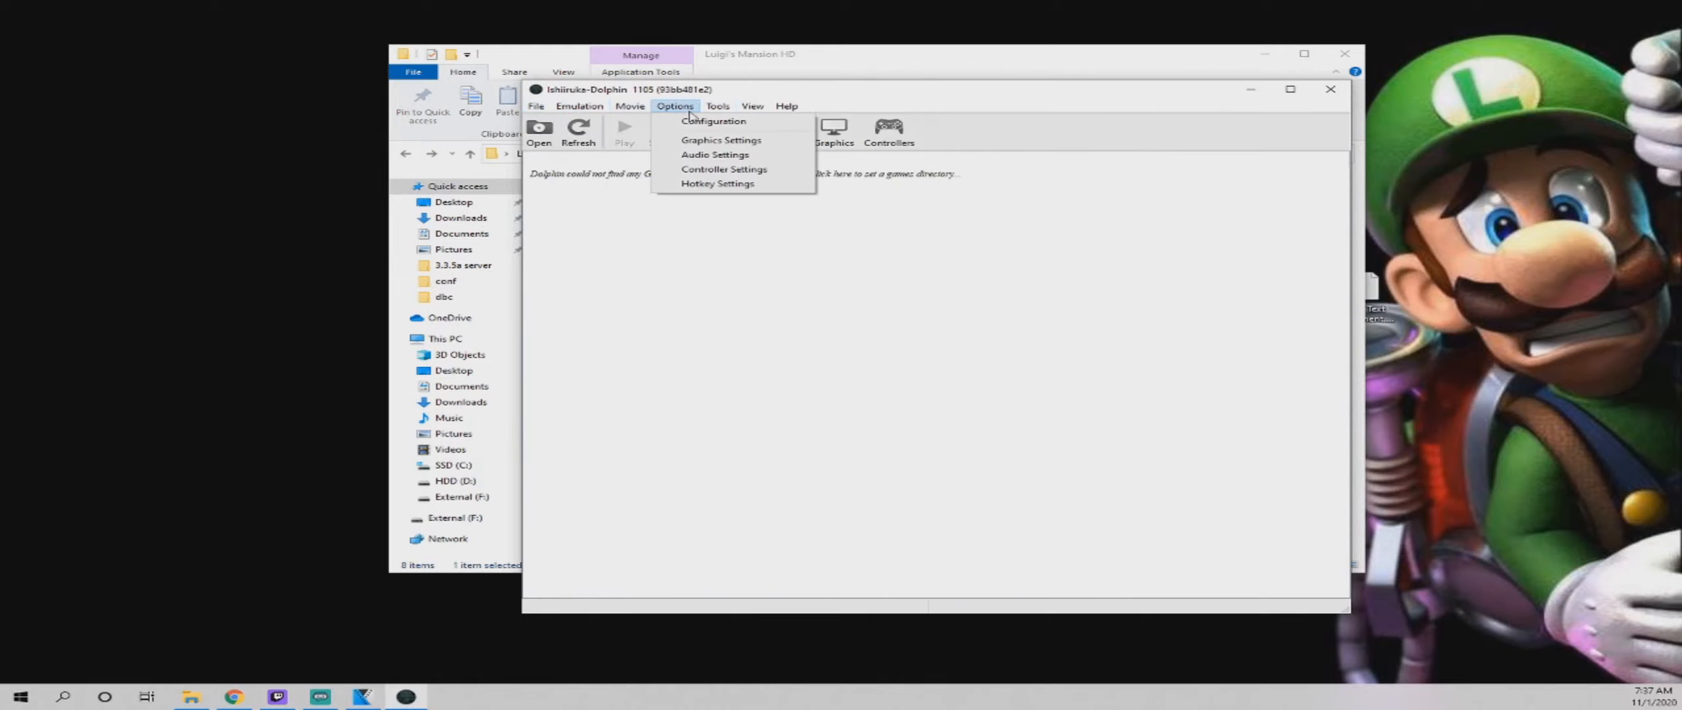
click(712, 120)
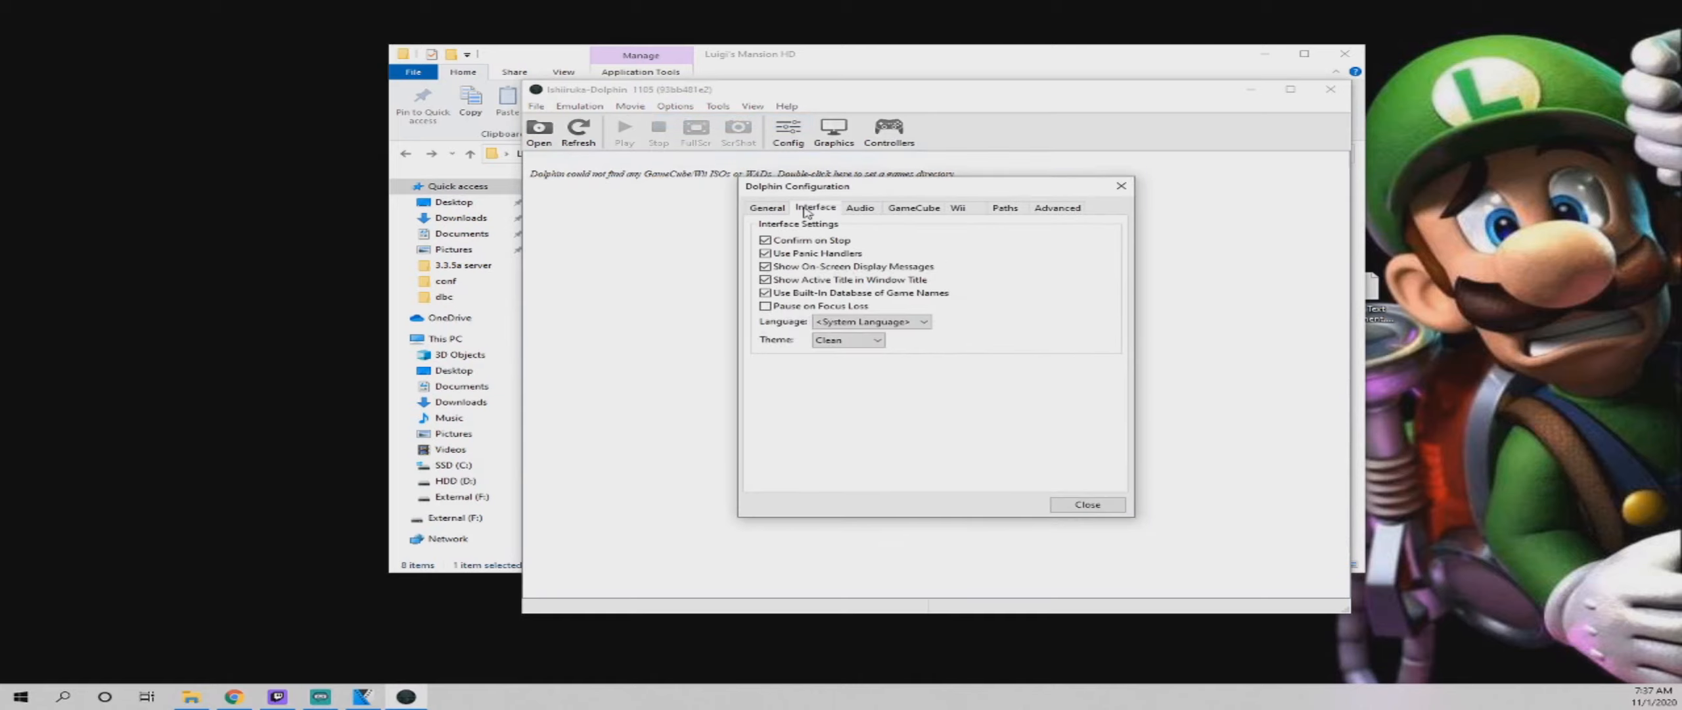
click(1004, 207)
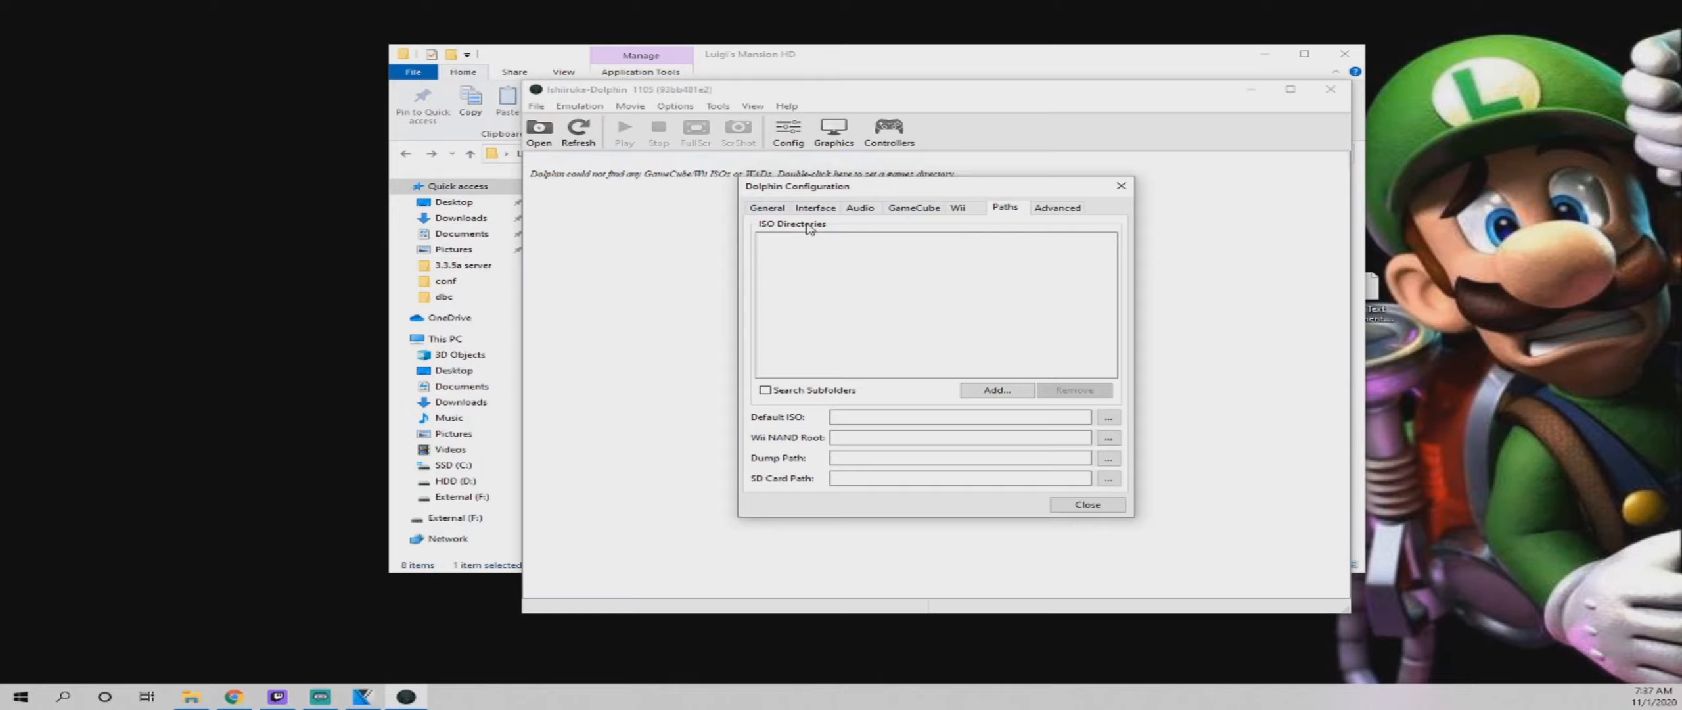
click(996, 389)
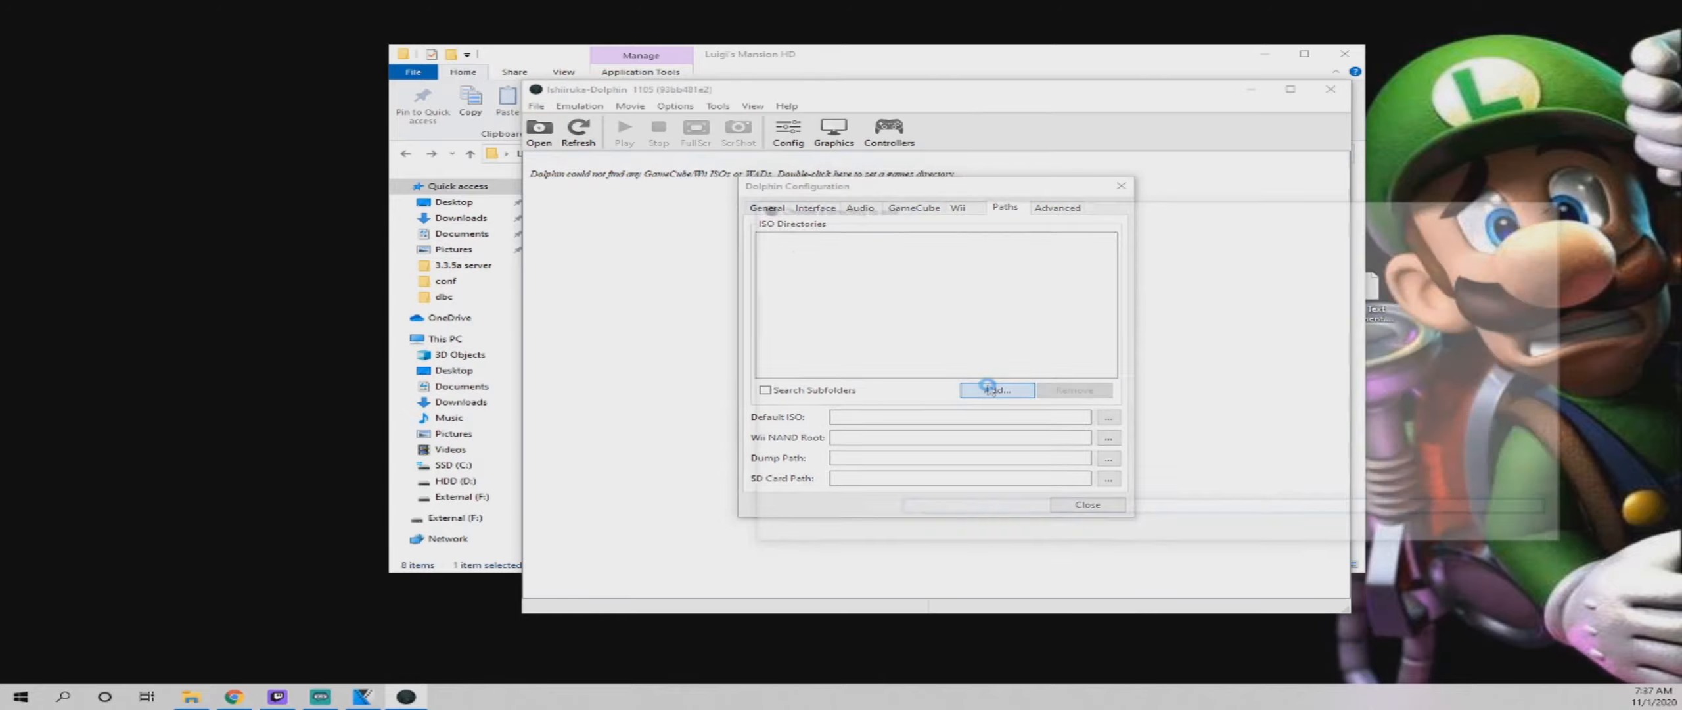
Select Desktop > Luigis Mansion HD Dolphin > Luigi's Mansion HD as a game directory
click(995, 389)
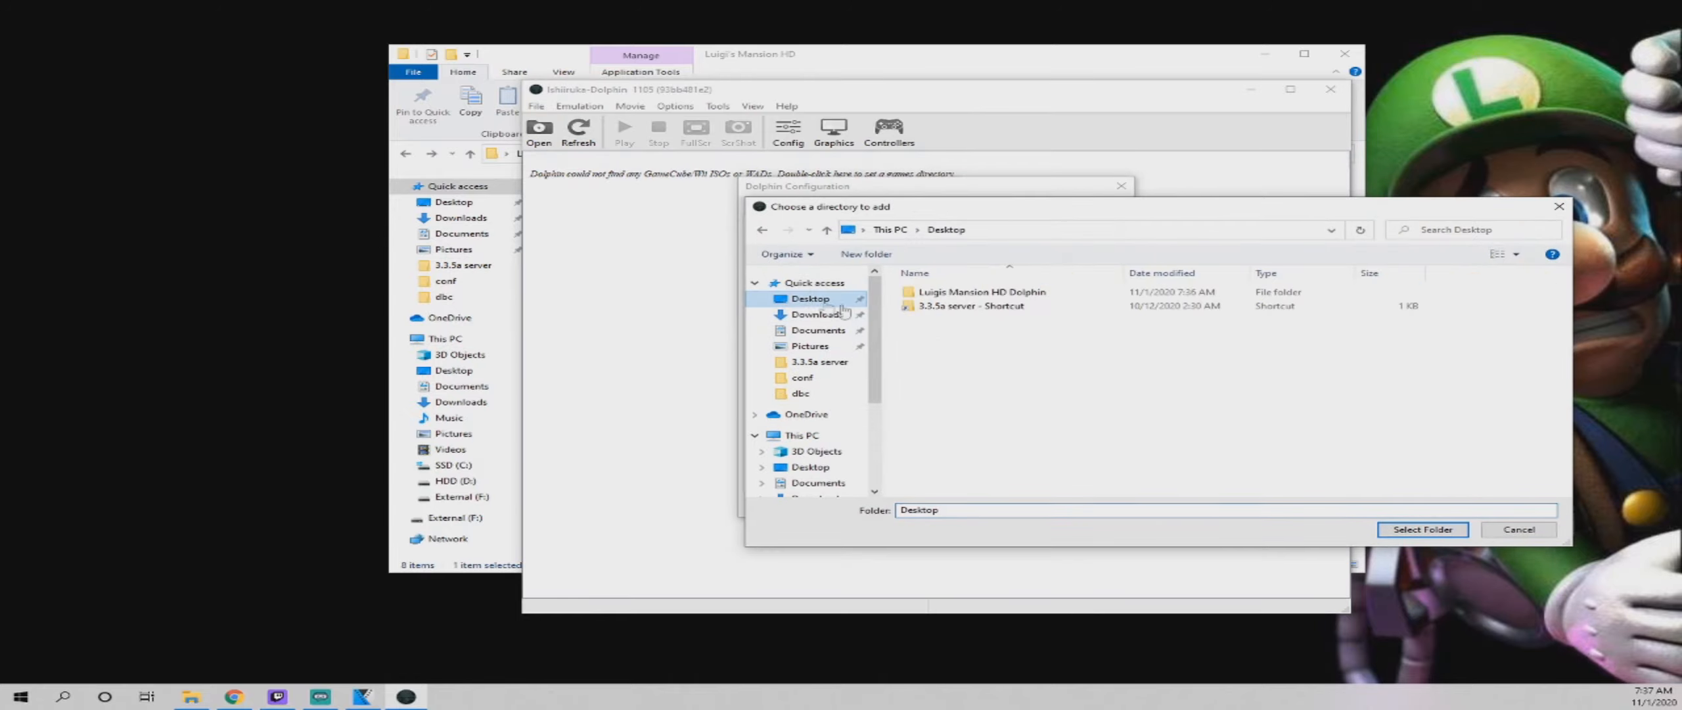
double_click(981, 292)
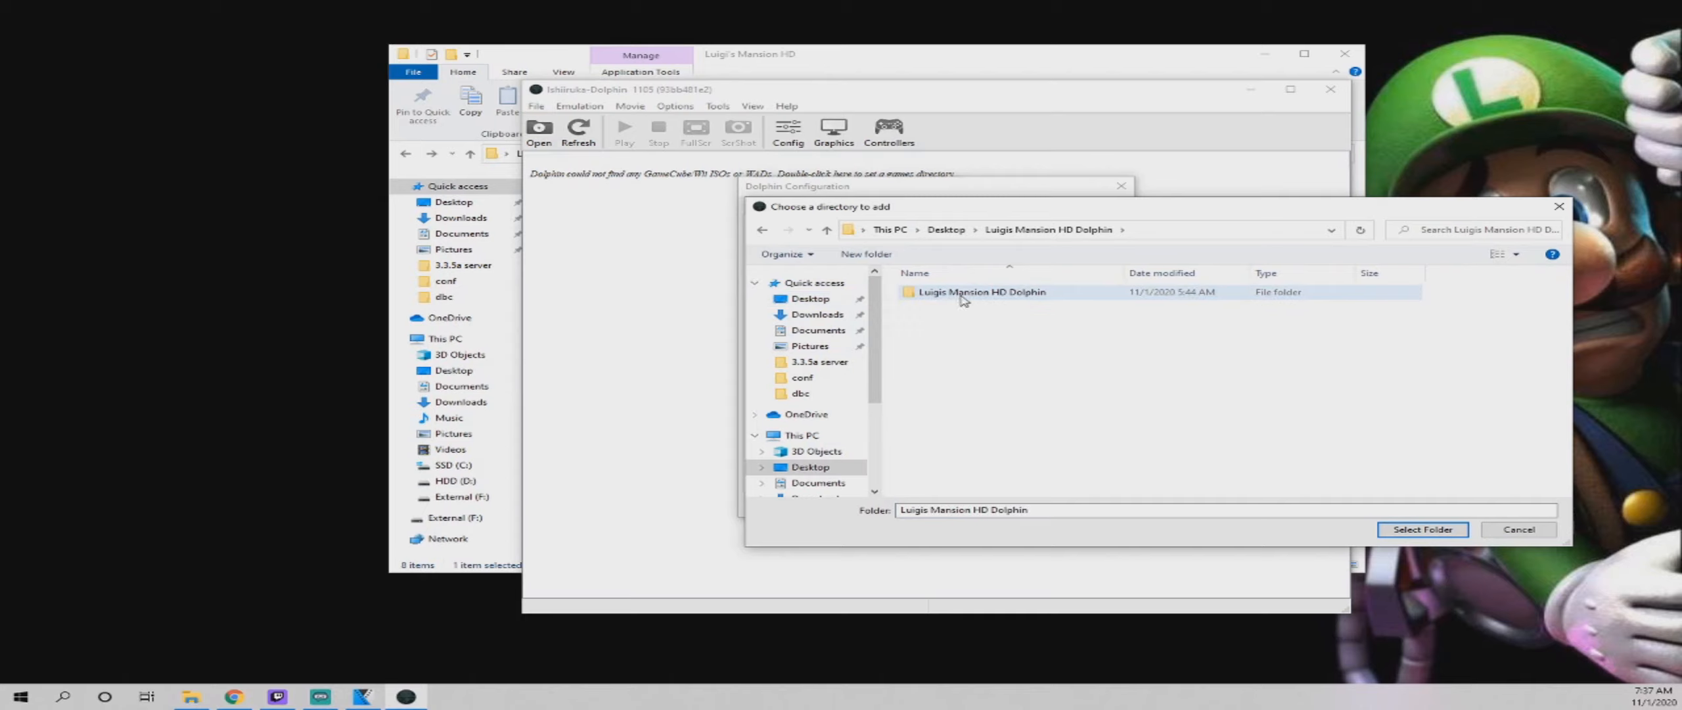
double_click(982, 292)
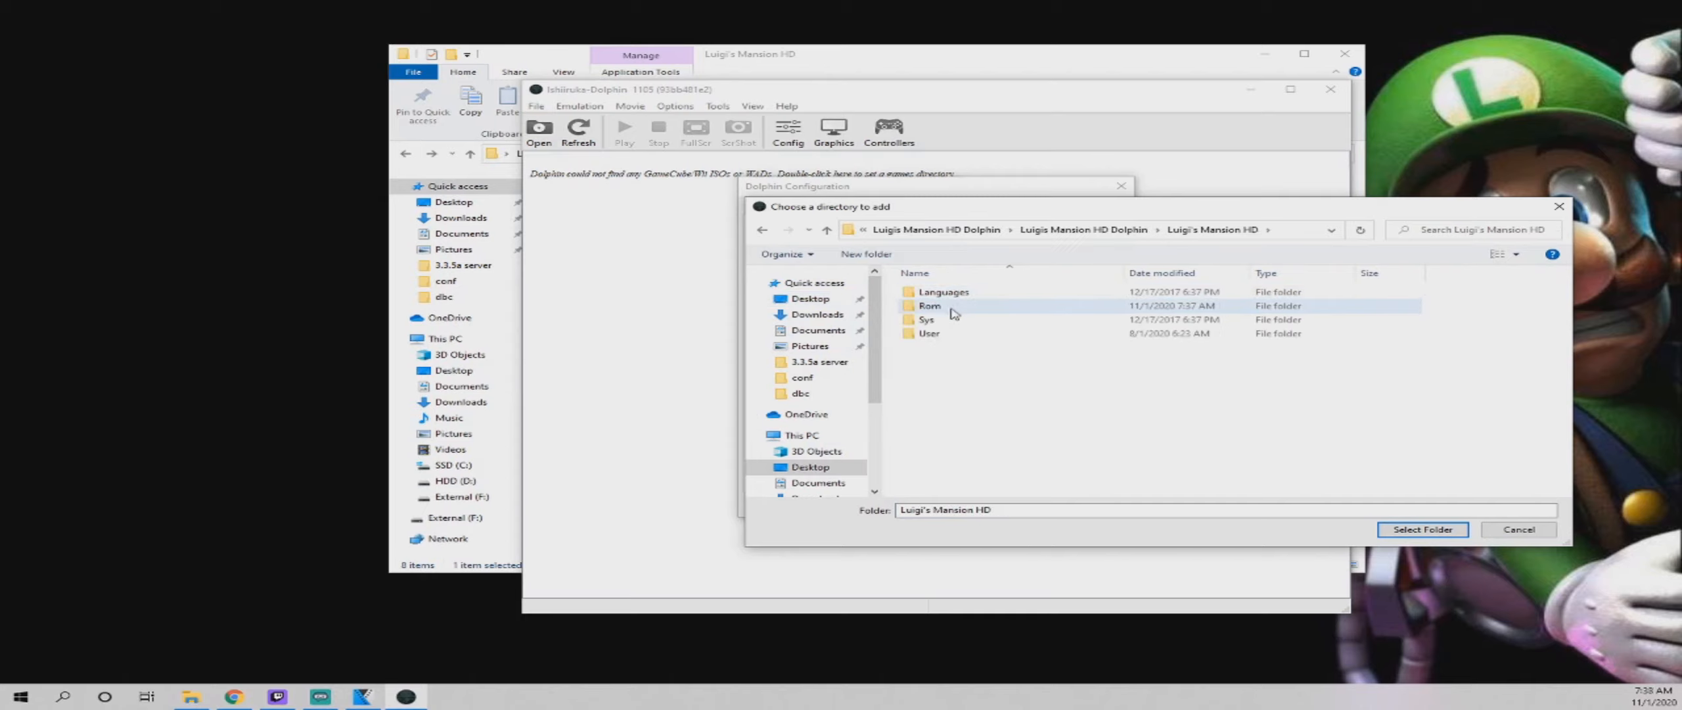
mouse_move(931, 305)
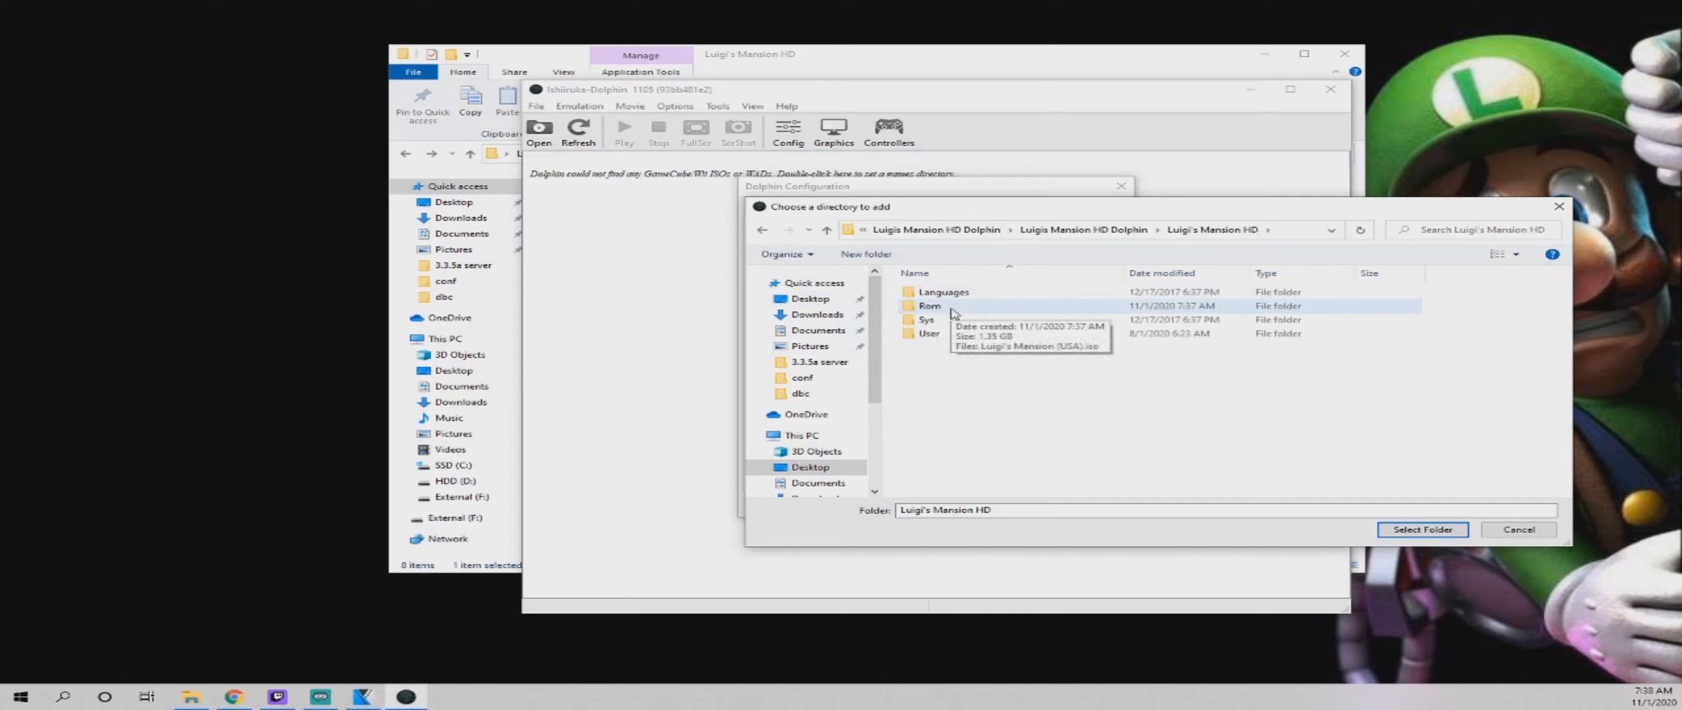
click(1422, 530)
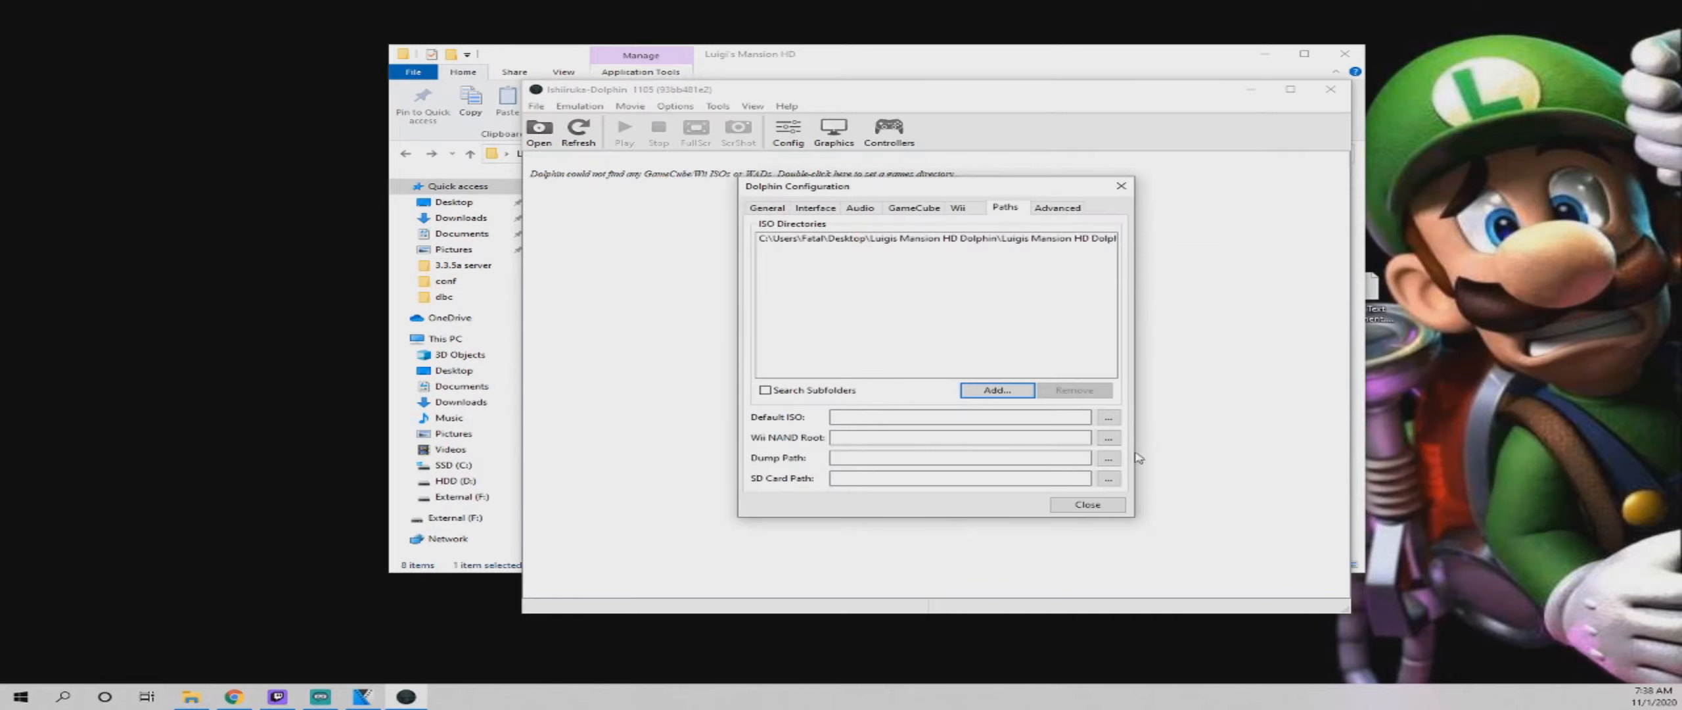
Close the Configuration and controller windows so Luigi's Mansion appears in the game list
click(1087, 504)
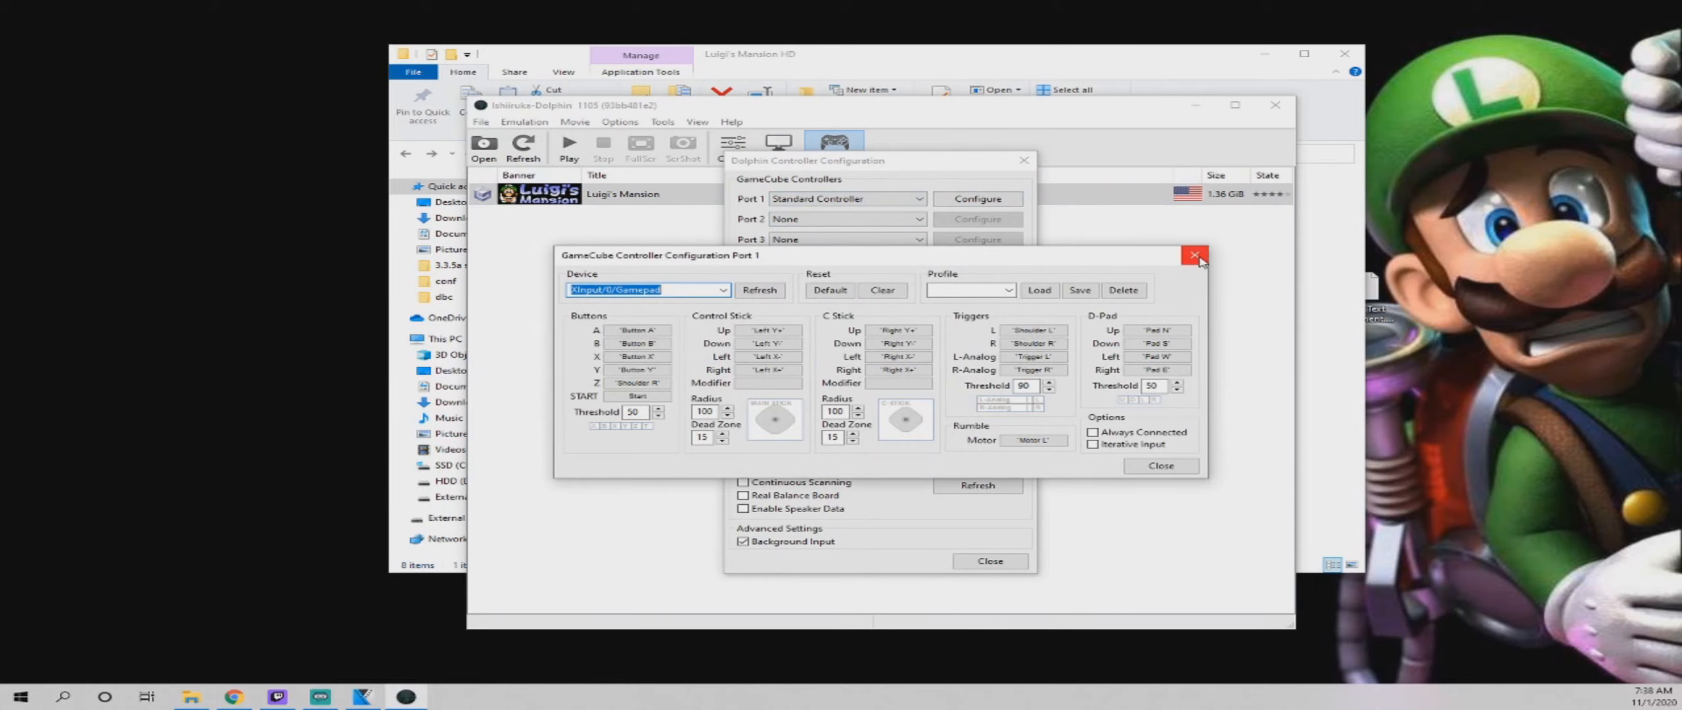
click(1194, 254)
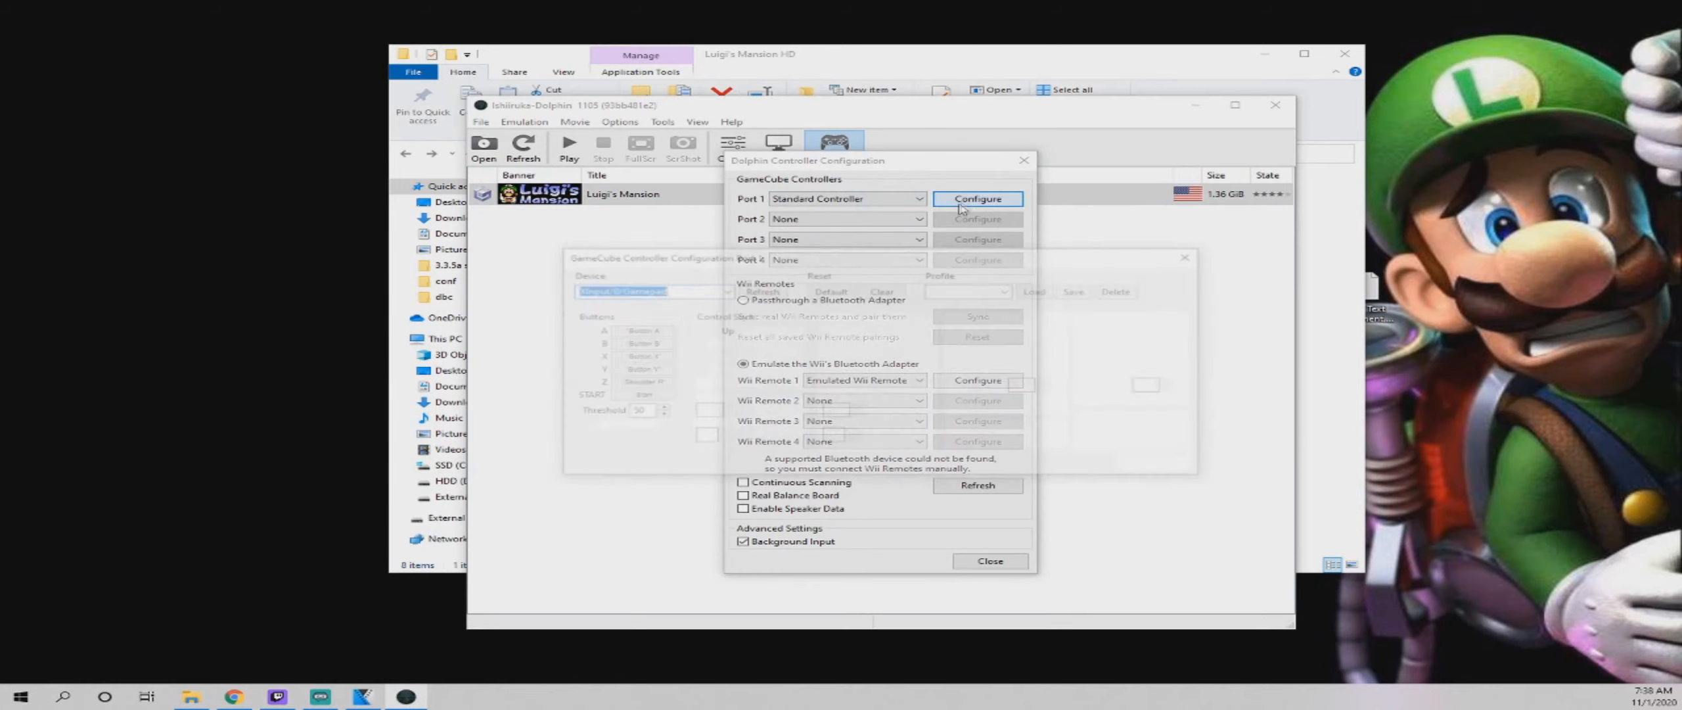
click(976, 199)
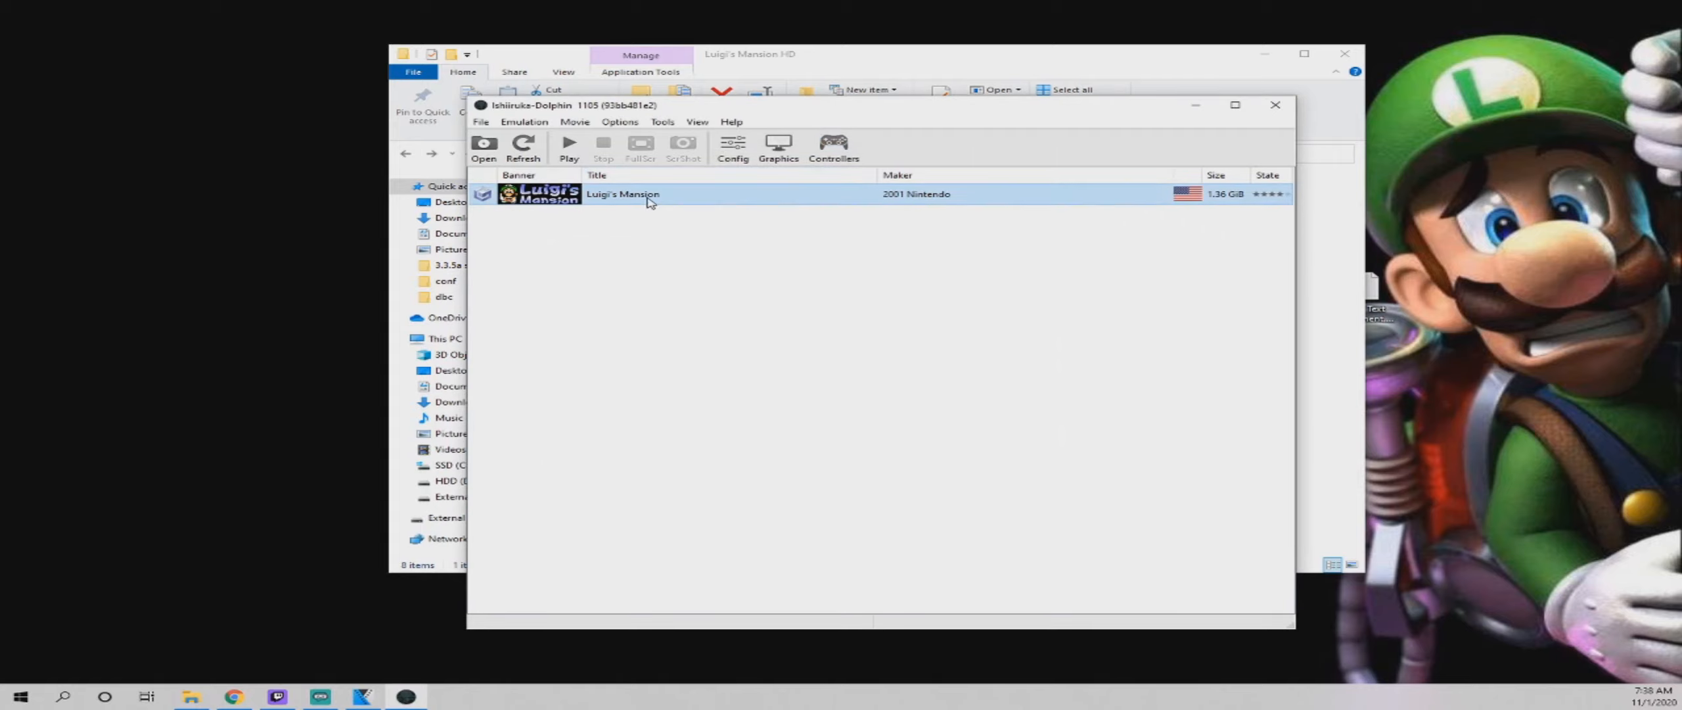
mouse_move(848, 156)
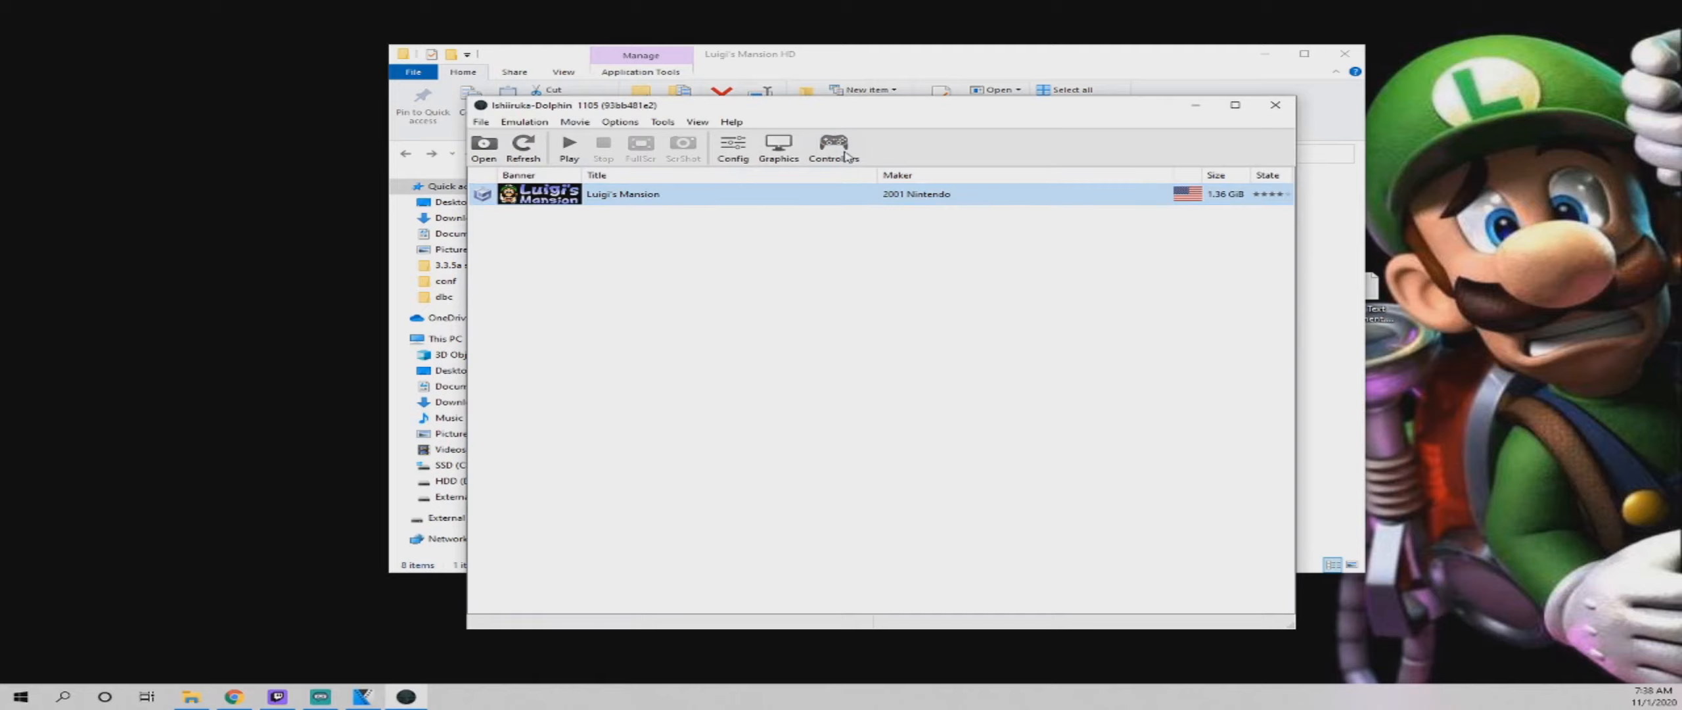
mouse_move(823, 195)
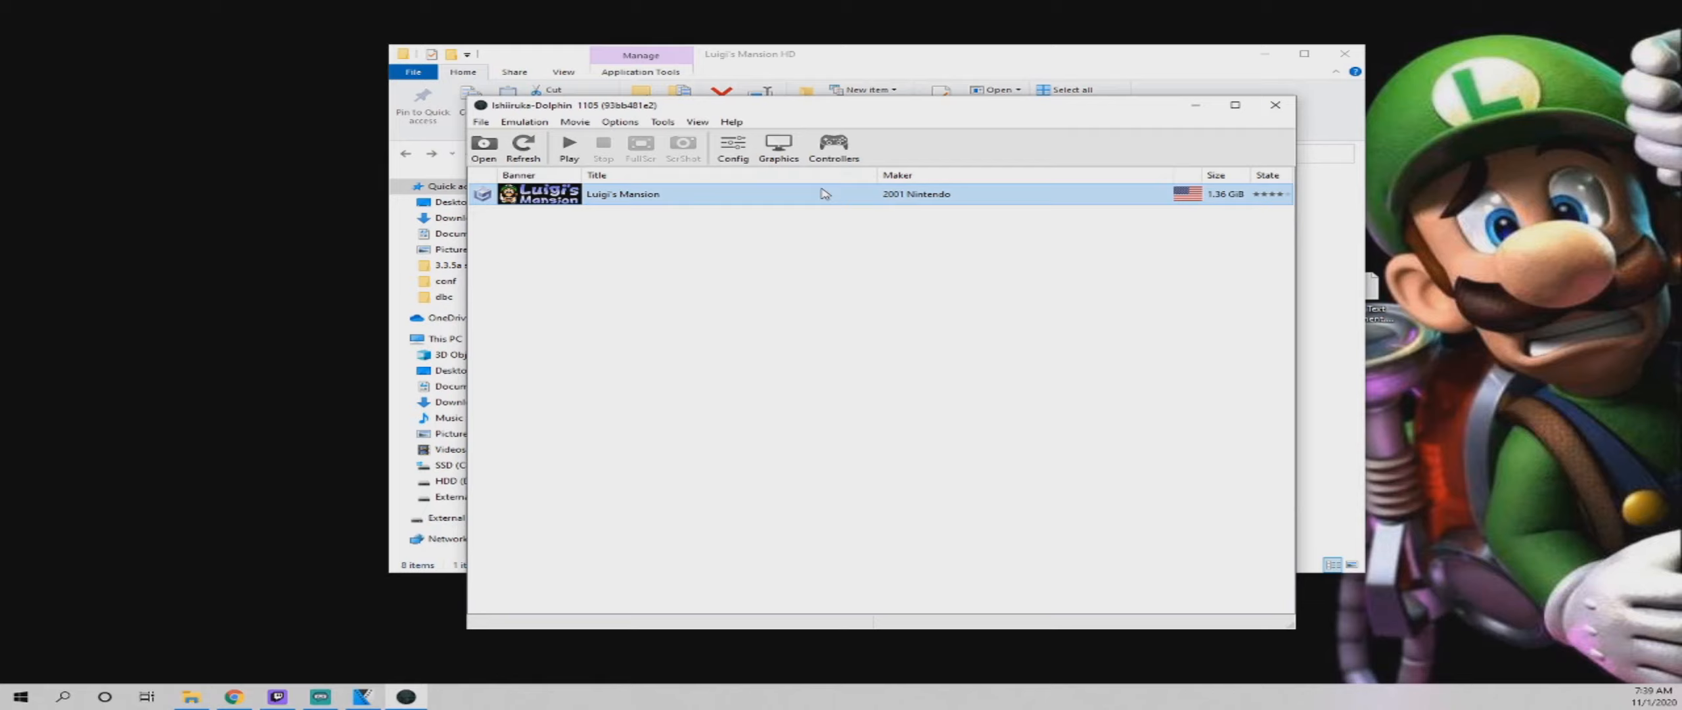
mouse_move(786, 179)
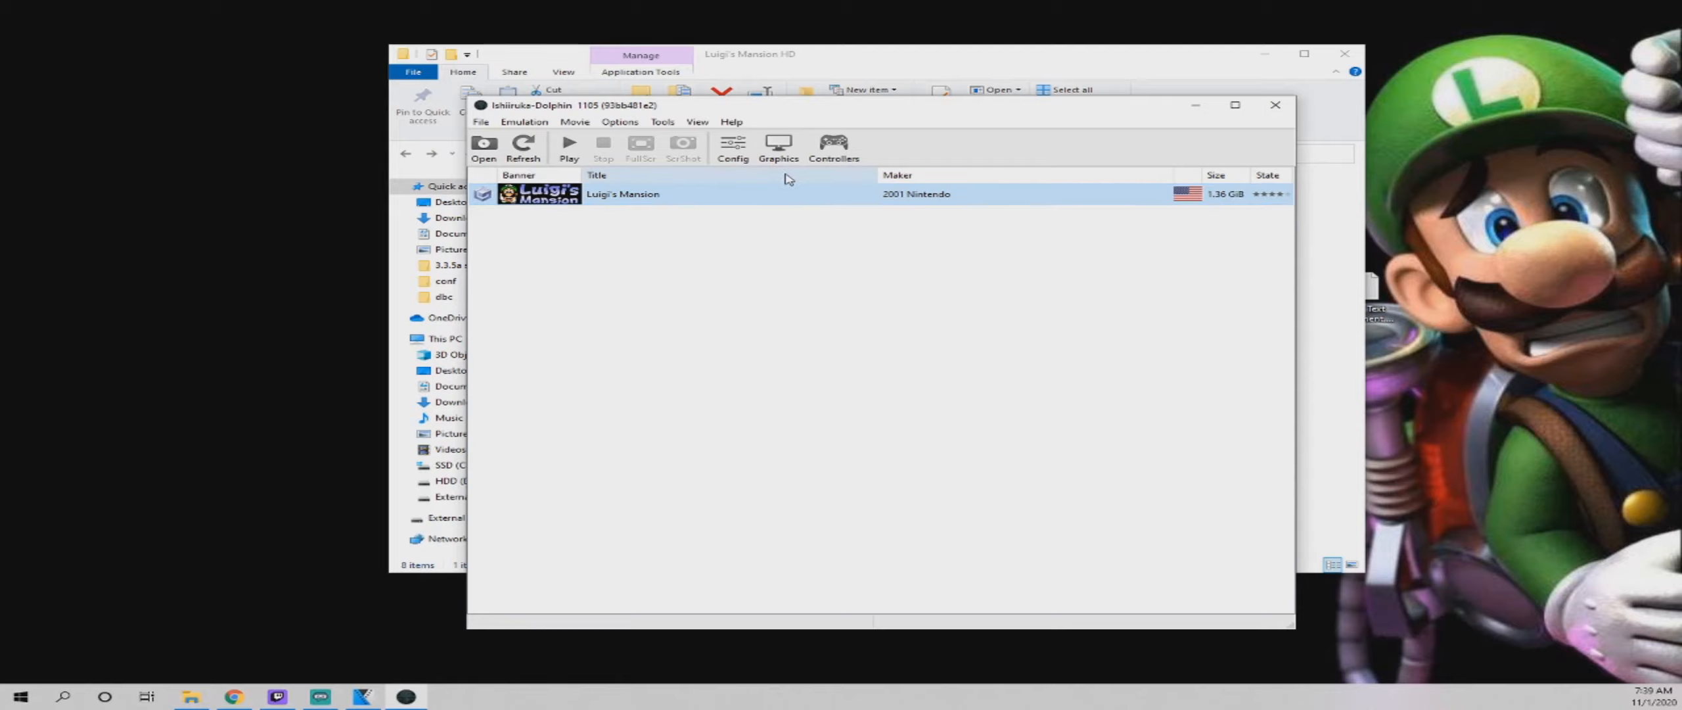